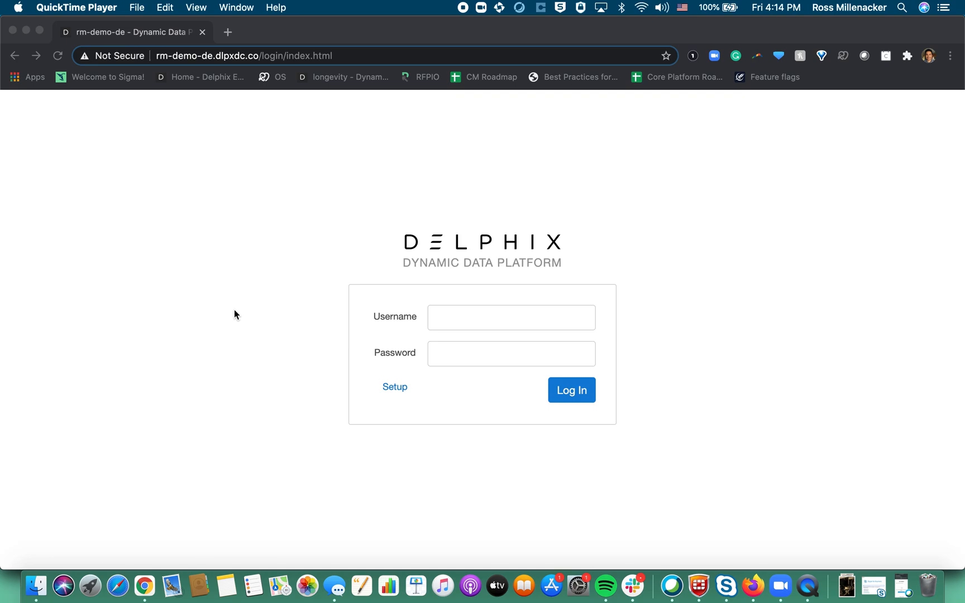
pyautogui.moveTo(421, 358)
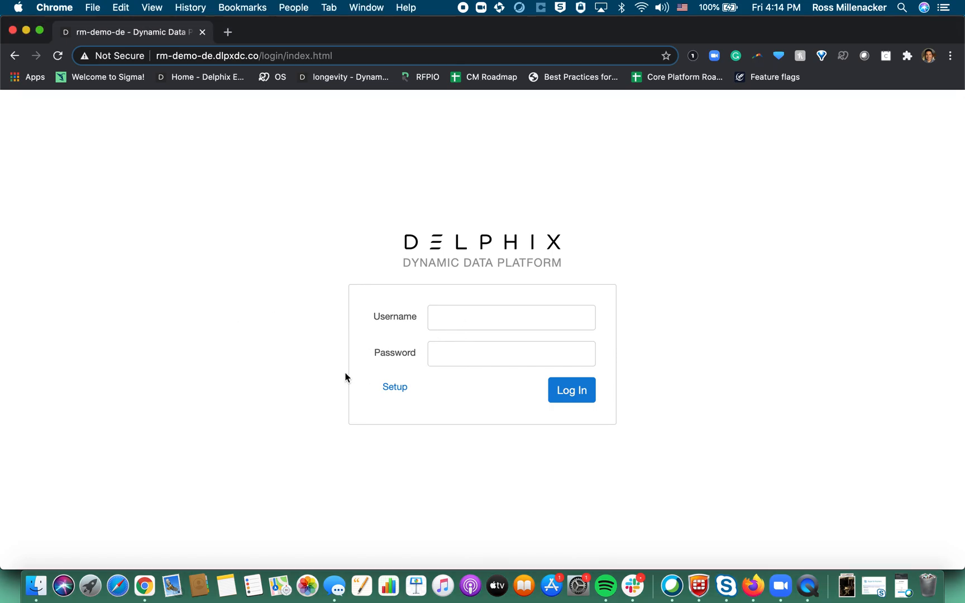
# Sign in to the Setup interface as sysadmin and dismiss Chrome's breached-password warning.
pyautogui.click(394, 386)
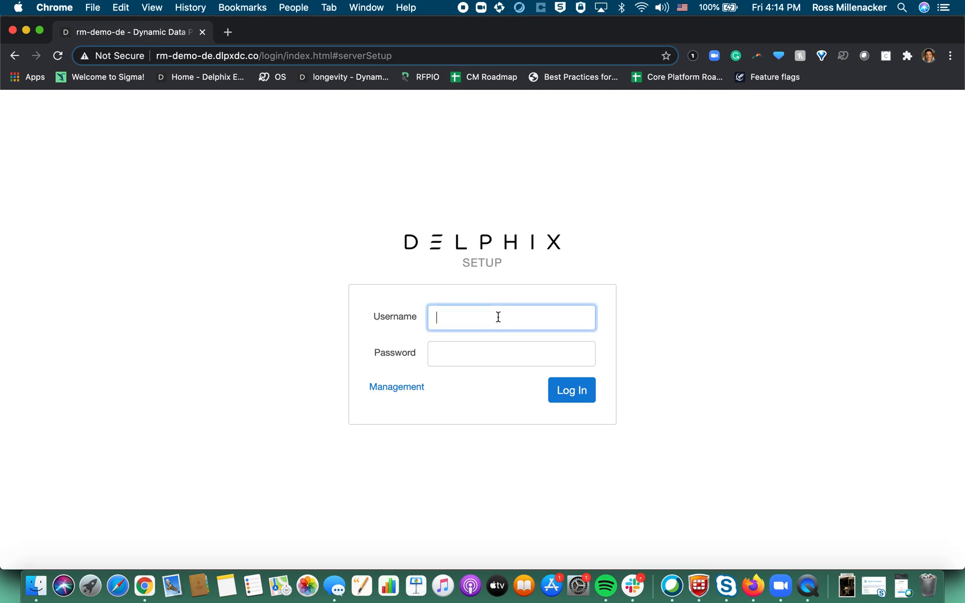
pyautogui.write('sysd')
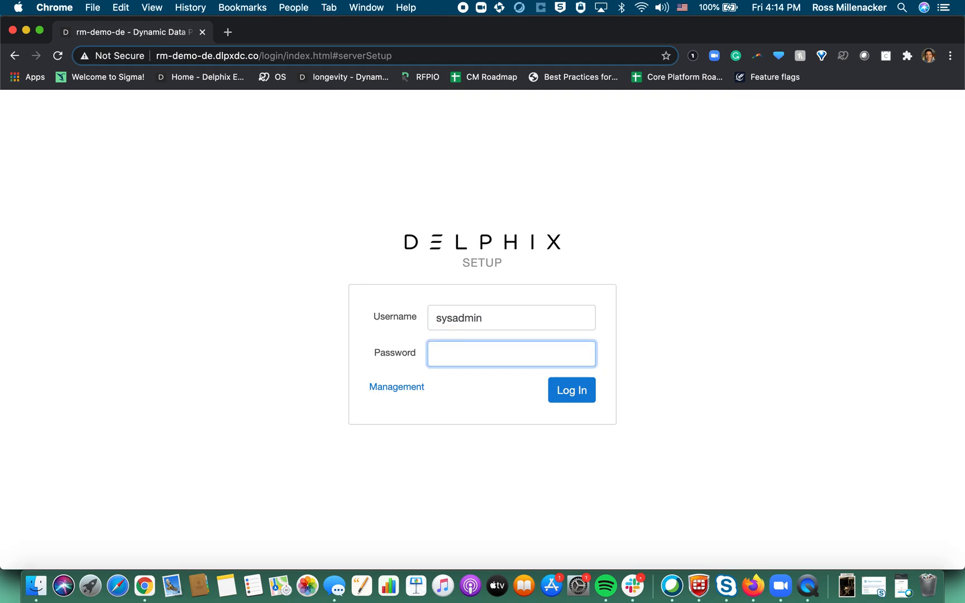
pyautogui.write('••••')
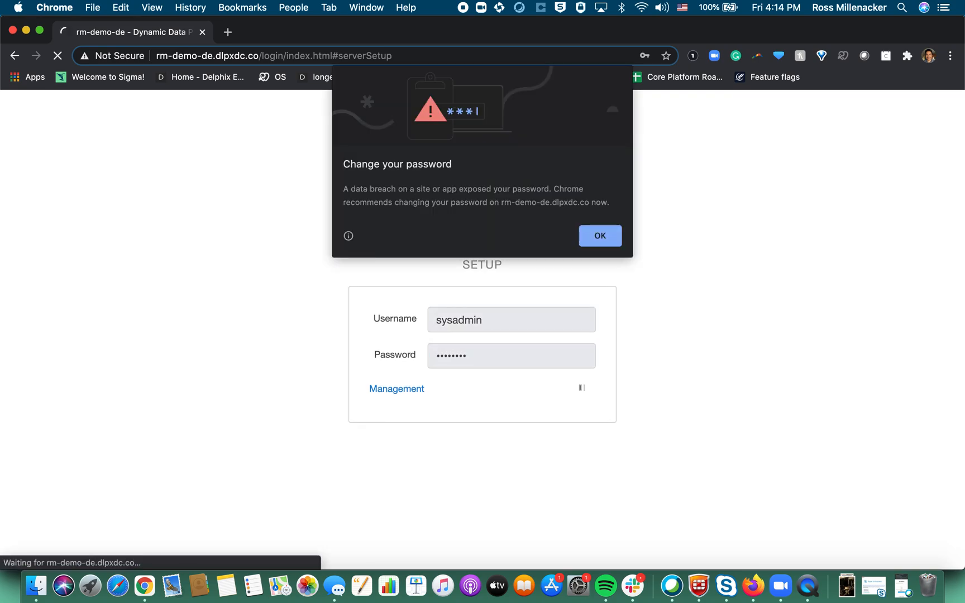
pyautogui.click(599, 234)
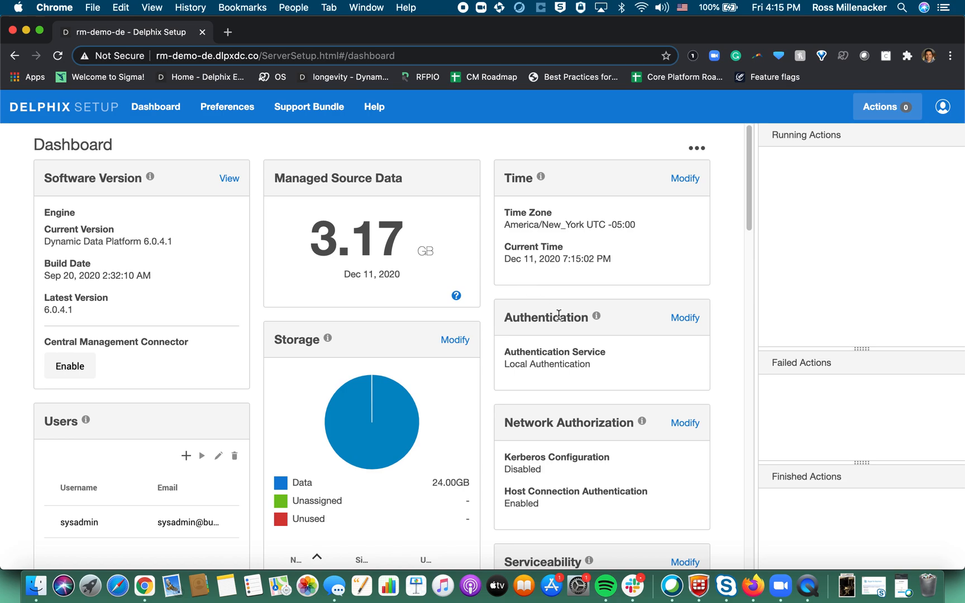
pyautogui.scroll(-3)
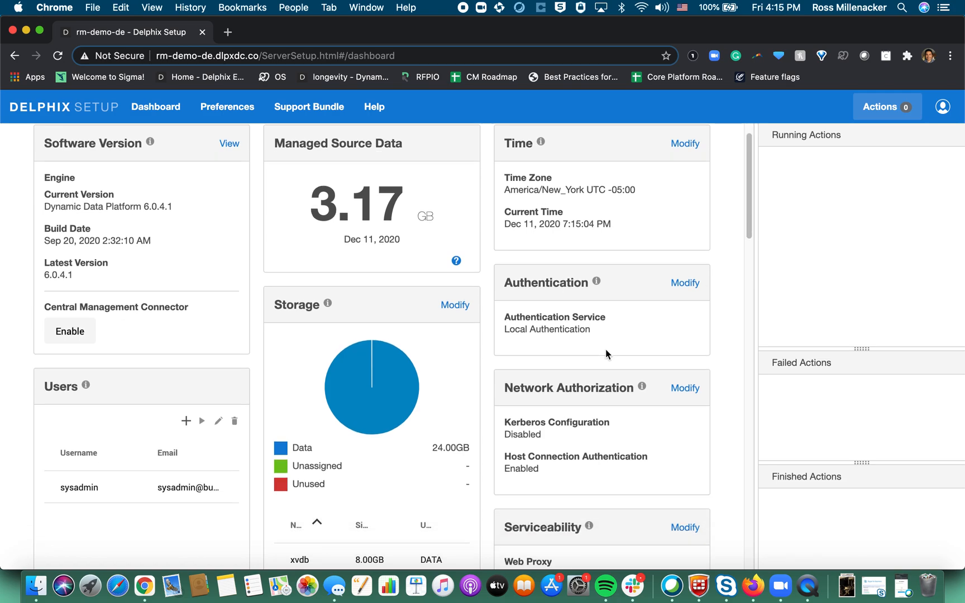
pyautogui.scroll(-3)
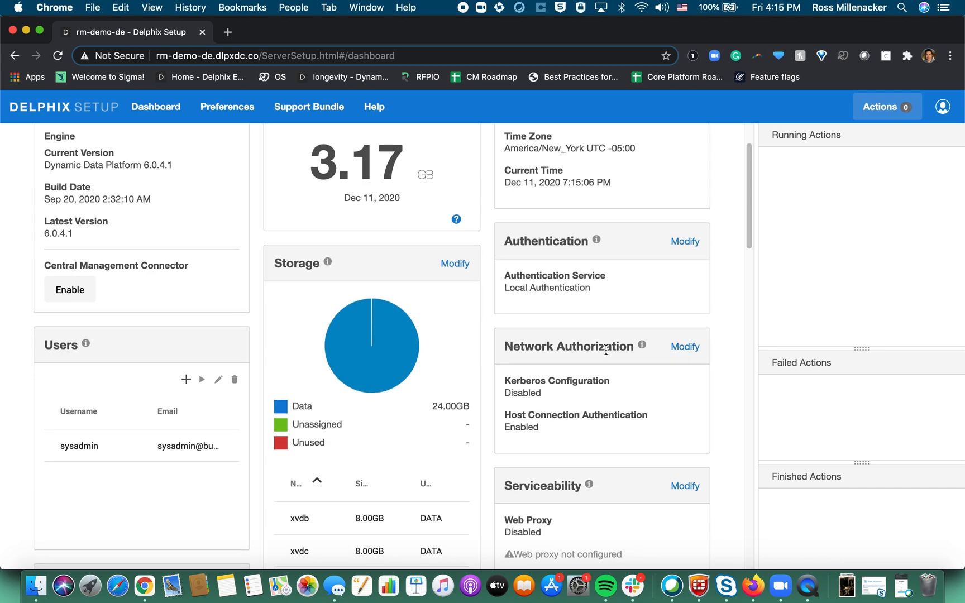
pyautogui.scroll(-3)
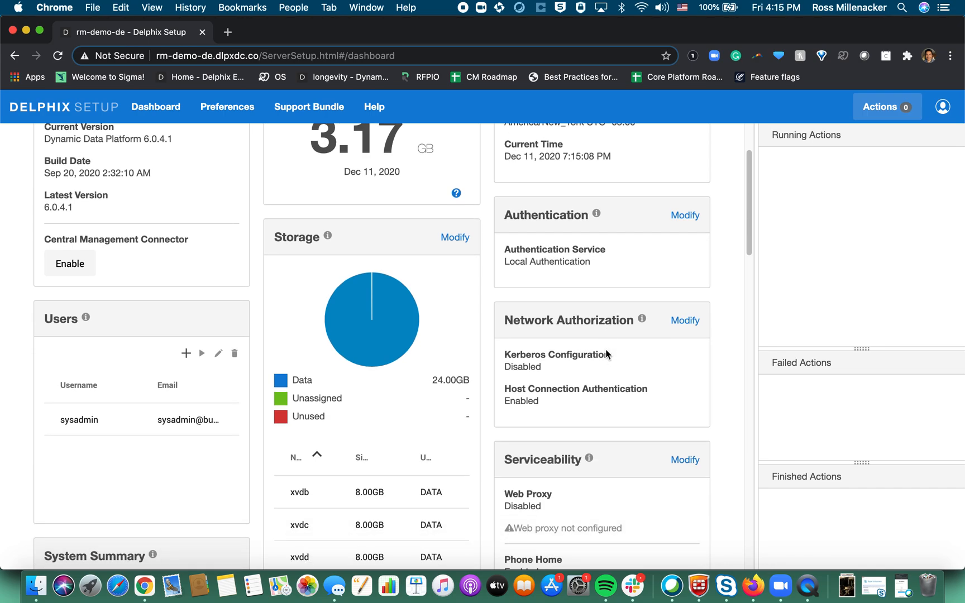
pyautogui.scroll(3)
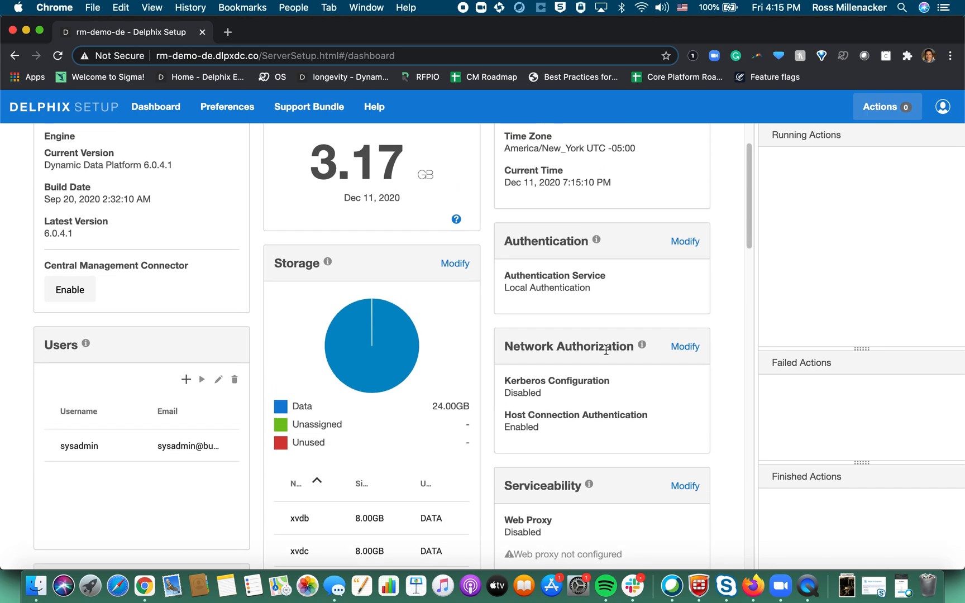
pyautogui.moveTo(605, 351)
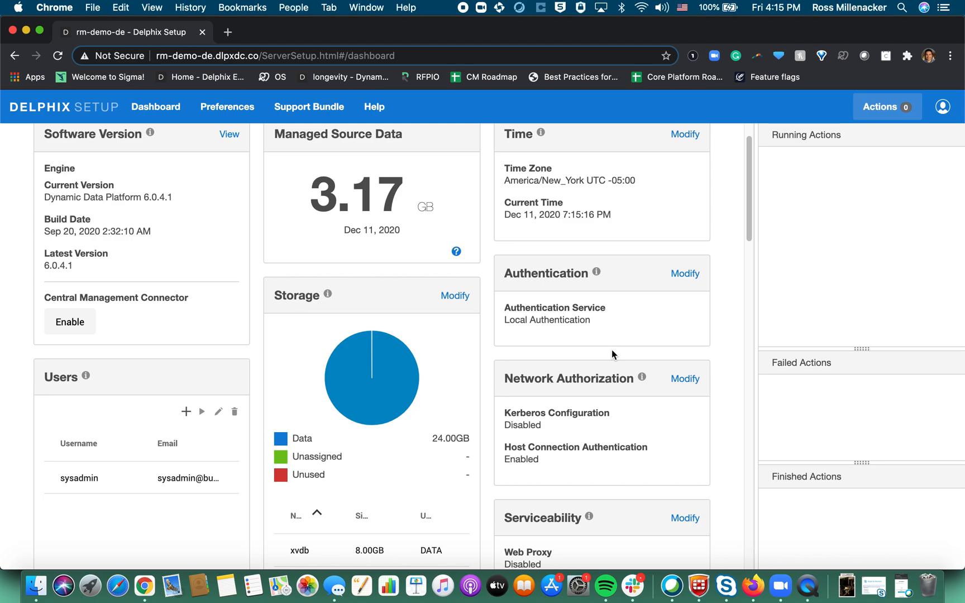
pyautogui.moveTo(707, 405)
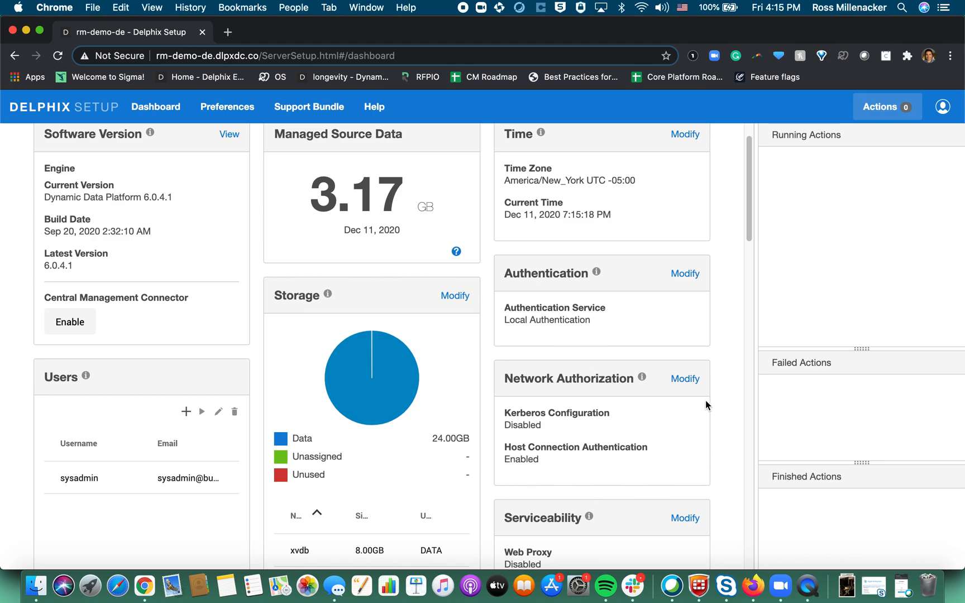
# Modify Network Authorization and select the CyberArk-Demo row in the vault table.
pyautogui.click(685, 378)
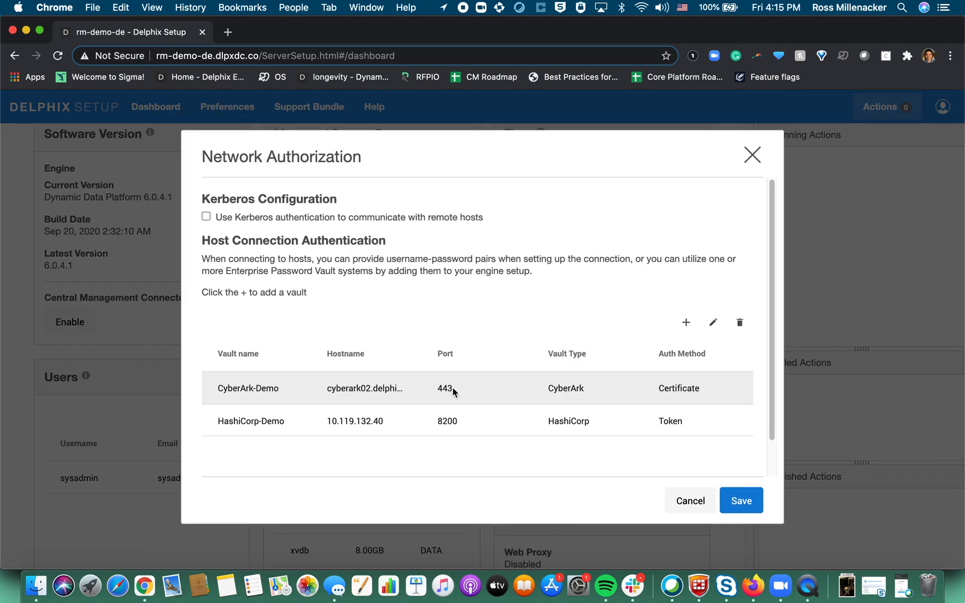
pyautogui.click(445, 387)
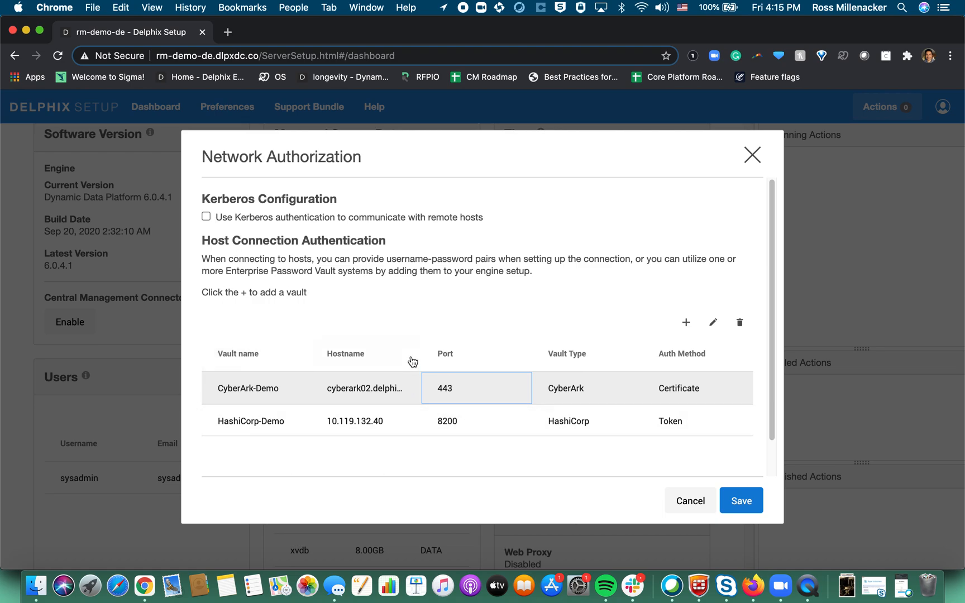
pyautogui.moveTo(404, 342)
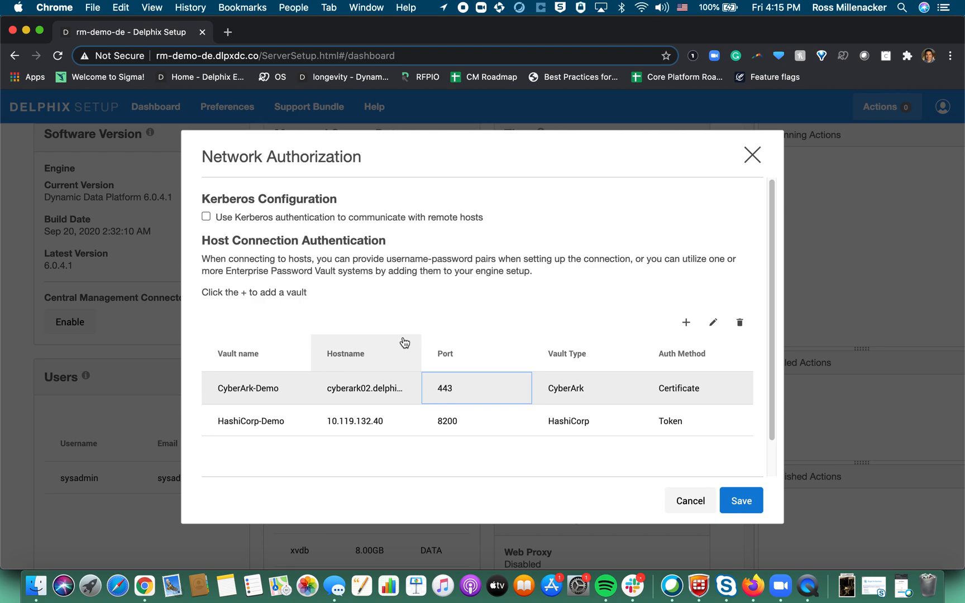
pyautogui.moveTo(404, 342)
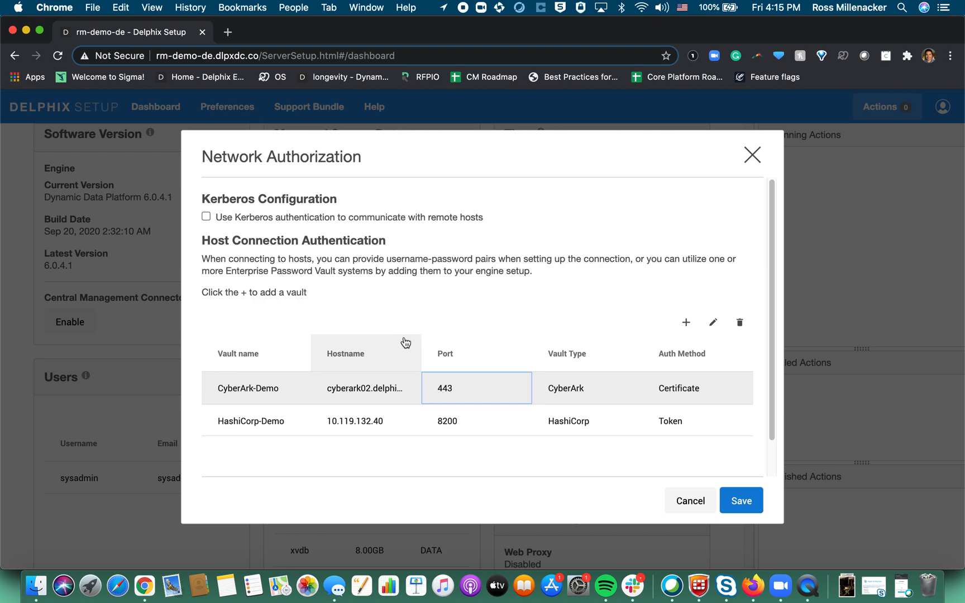
pyautogui.moveTo(565, 384)
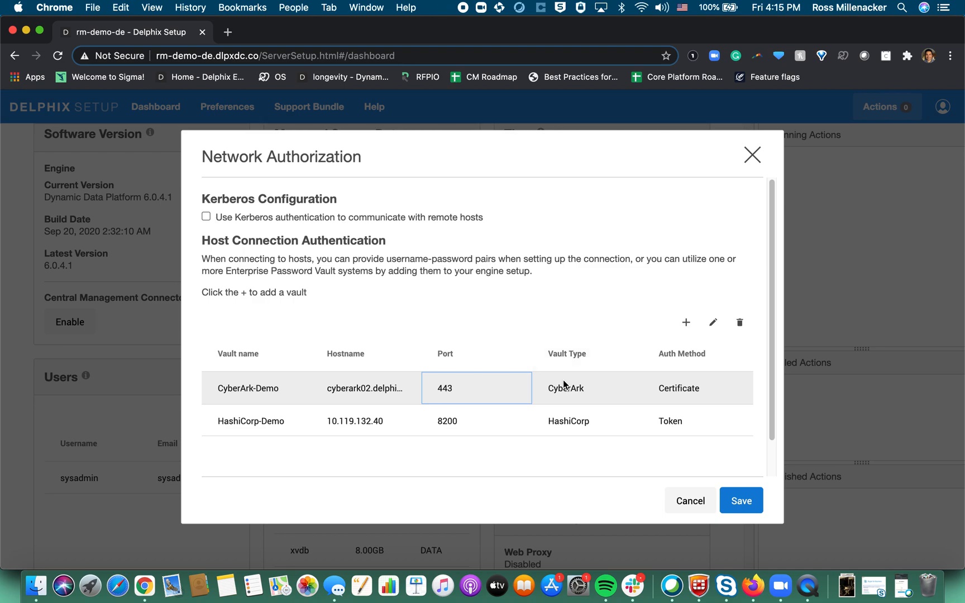
pyautogui.moveTo(544, 415)
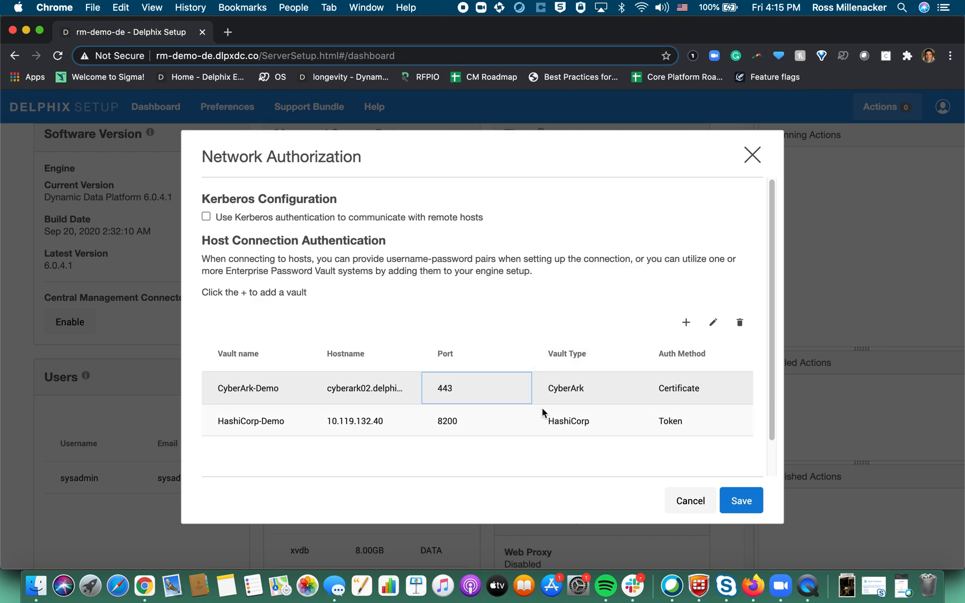
pyautogui.click(713, 322)
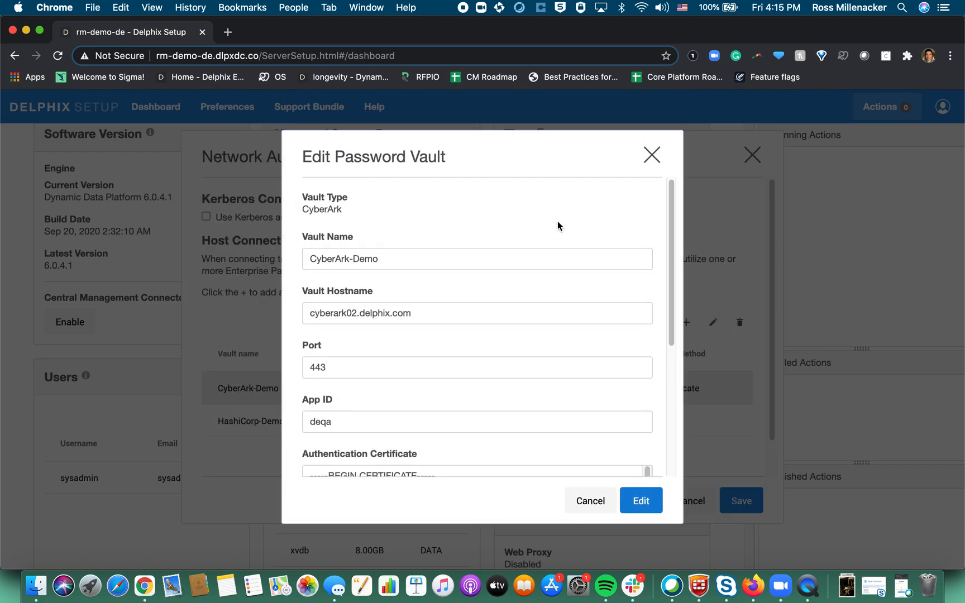
pyautogui.moveTo(542, 231)
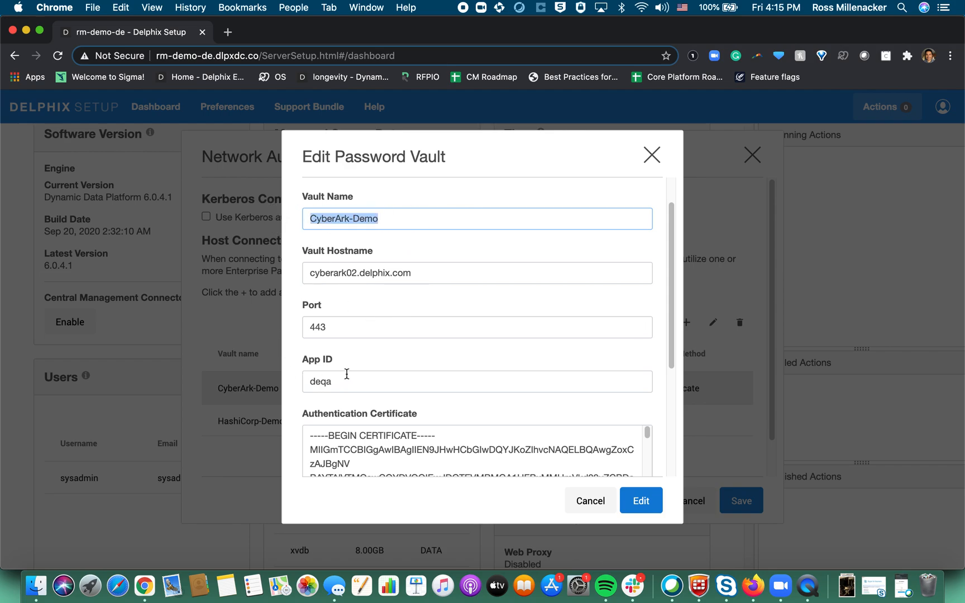
pyautogui.moveTo(318, 345)
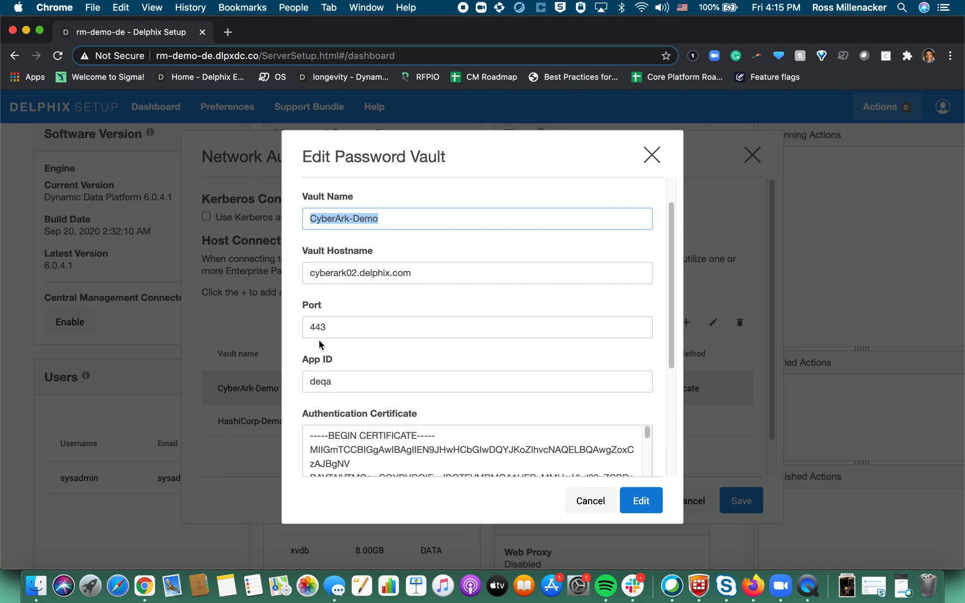
pyautogui.click(470, 273)
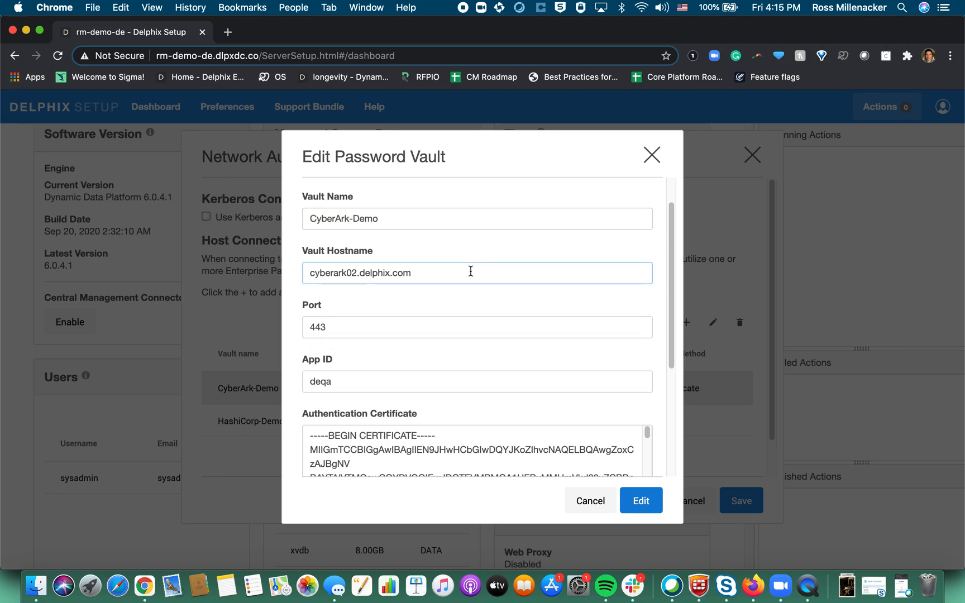
pyautogui.click(453, 327)
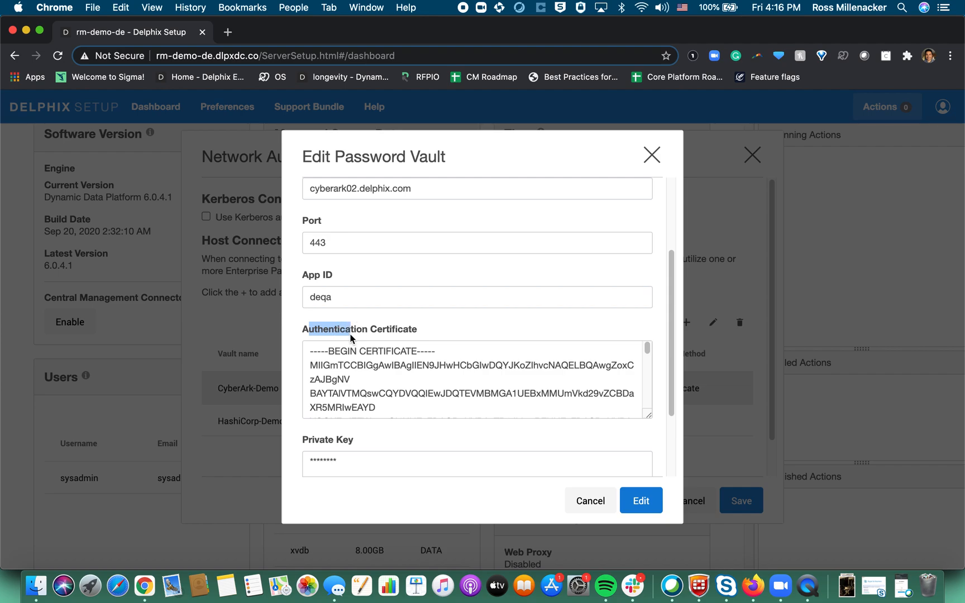
pyautogui.scroll(-3)
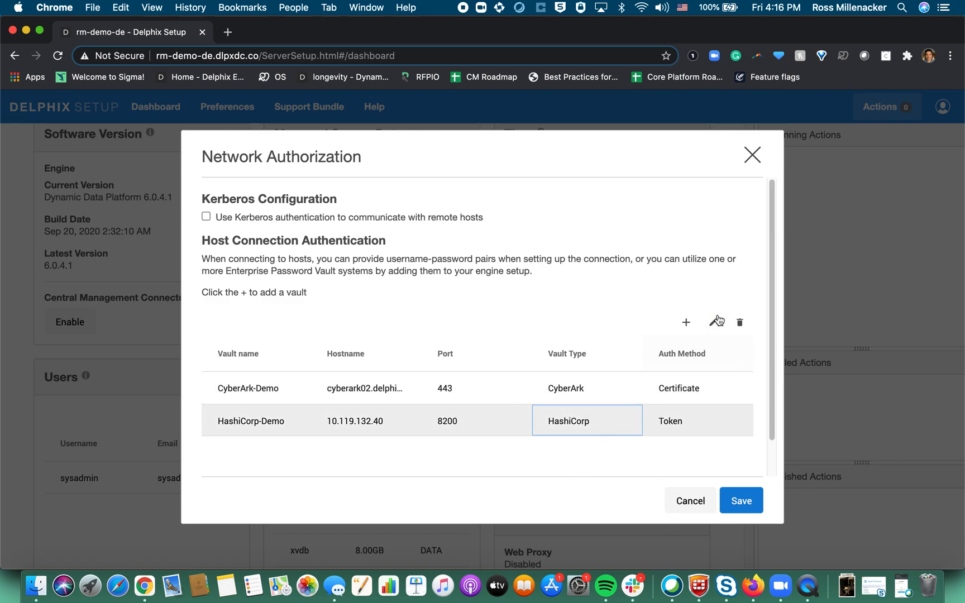
# Edit the HashiCorp-Demo vault and view its Token, AppRole and Certificate methods, keeping Token.
pyautogui.click(713, 321)
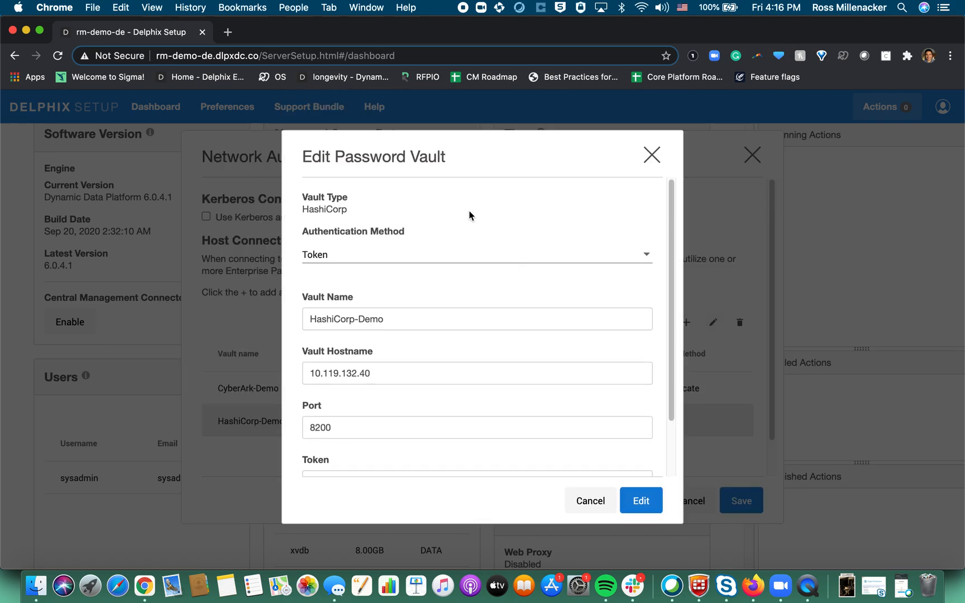
pyautogui.click(476, 254)
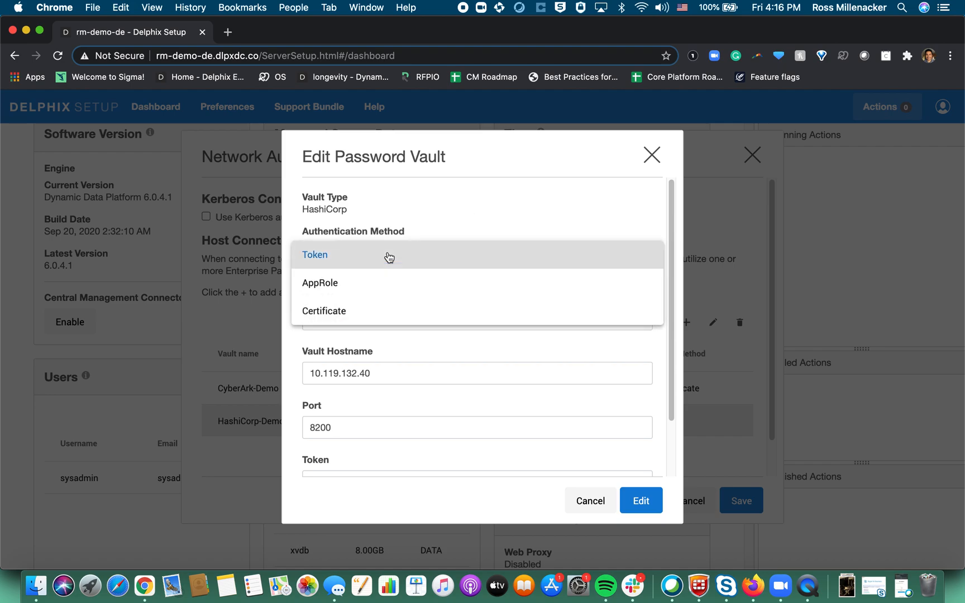
pyautogui.moveTo(390, 257)
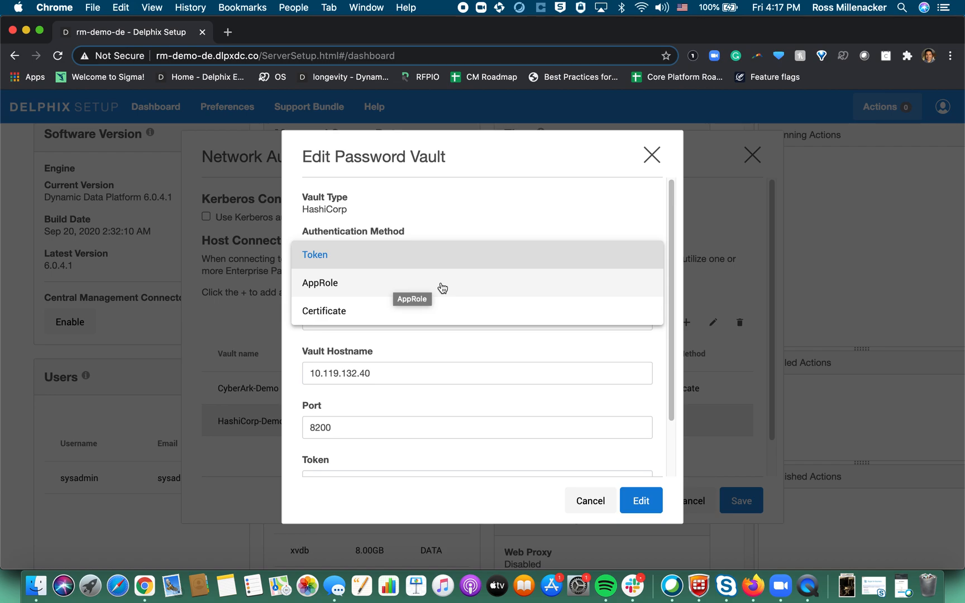
pyautogui.click(313, 255)
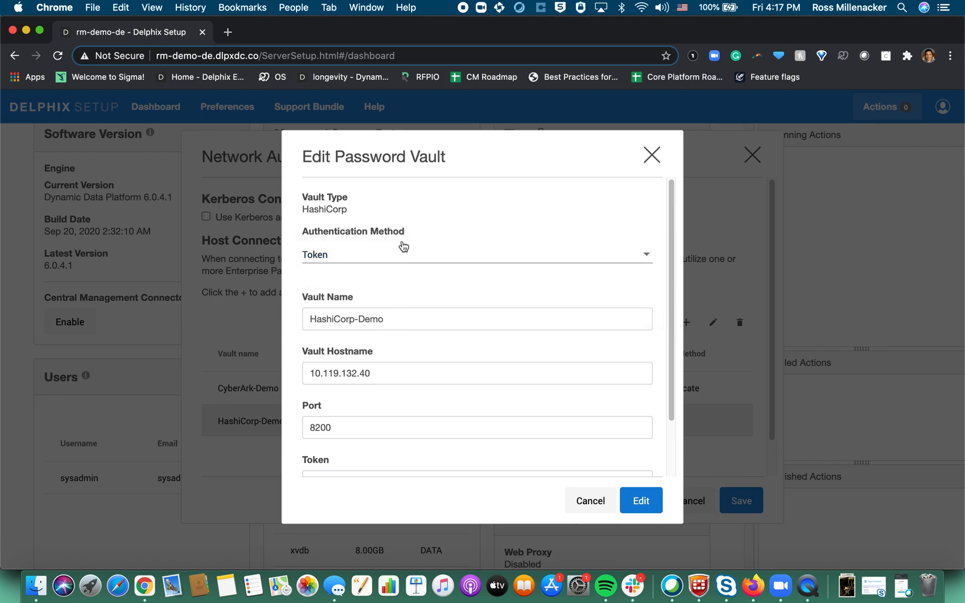
pyautogui.moveTo(473, 269)
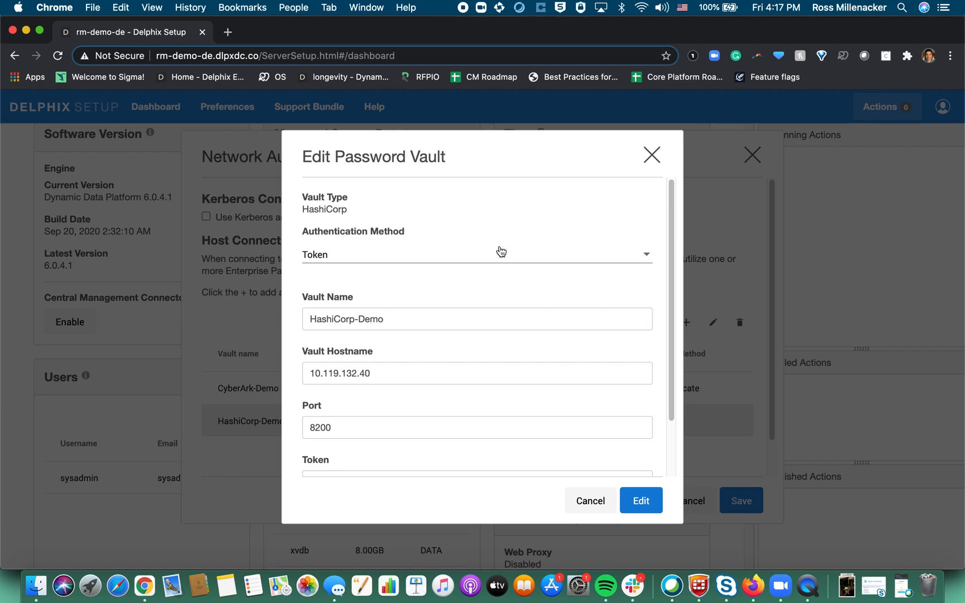
pyautogui.click(476, 254)
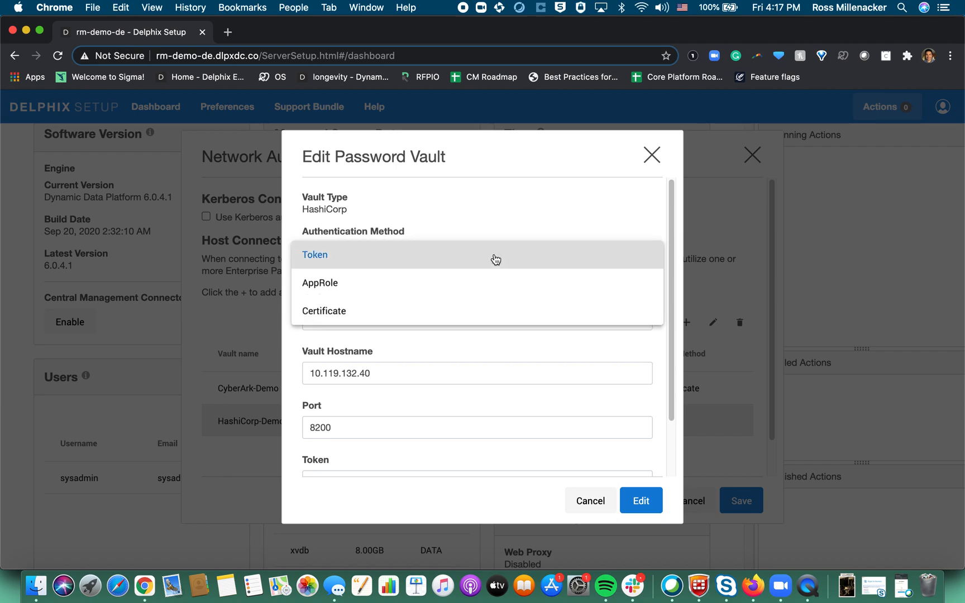
pyautogui.moveTo(496, 258)
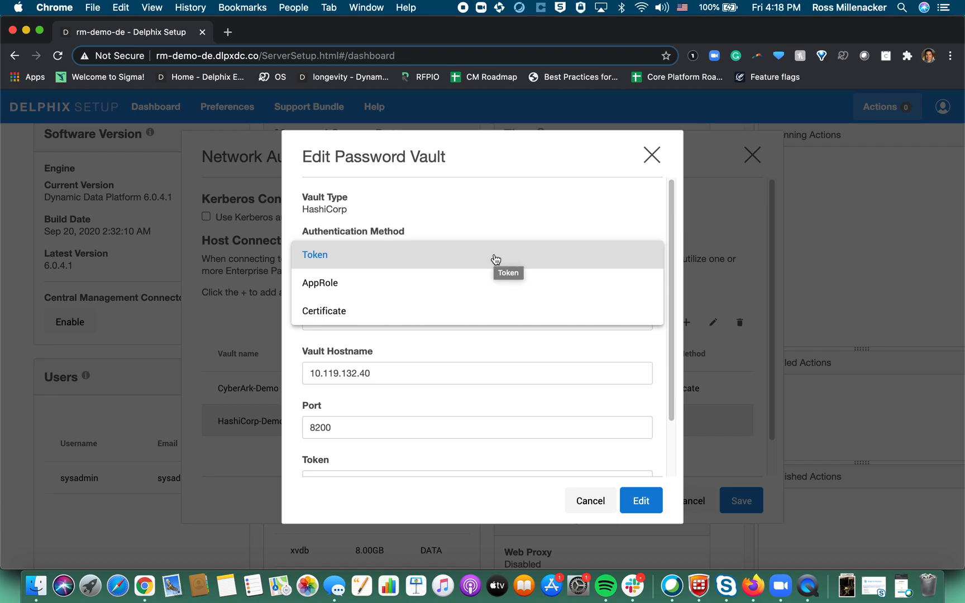
pyautogui.moveTo(314, 282)
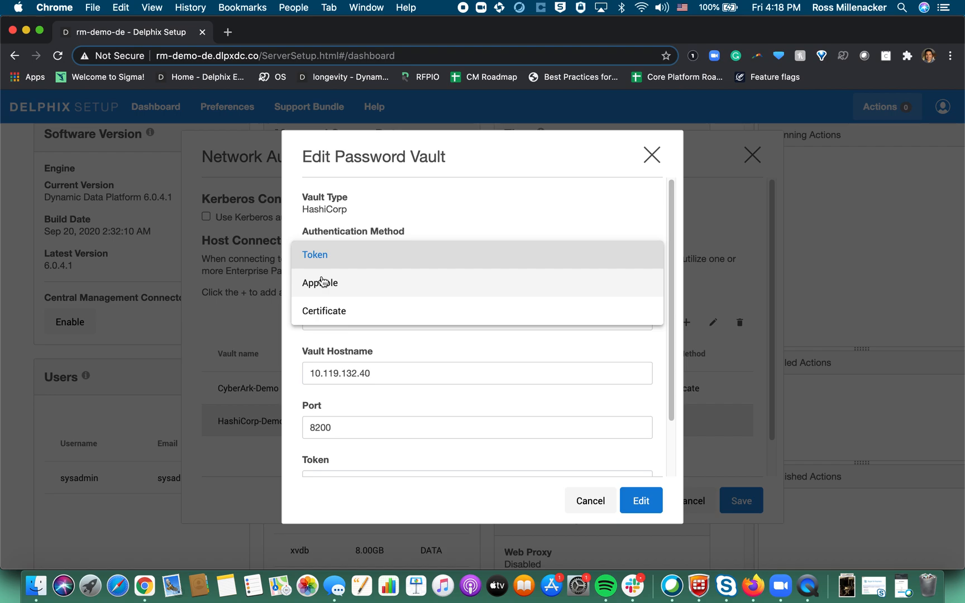
pyautogui.moveTo(319, 282)
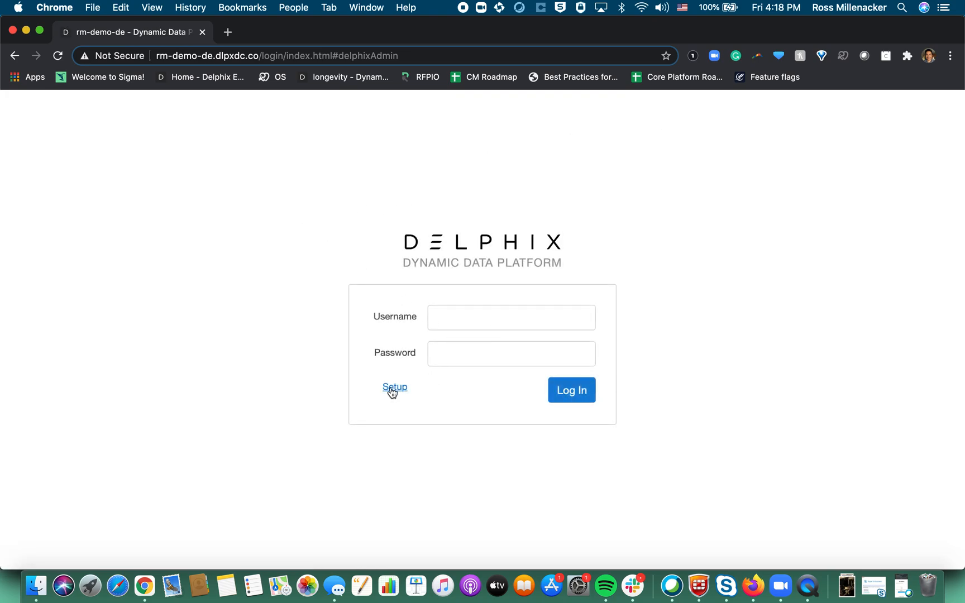
# Log in to Delphix Management as admin to reach the engine dashboard.
pyautogui.write('de')
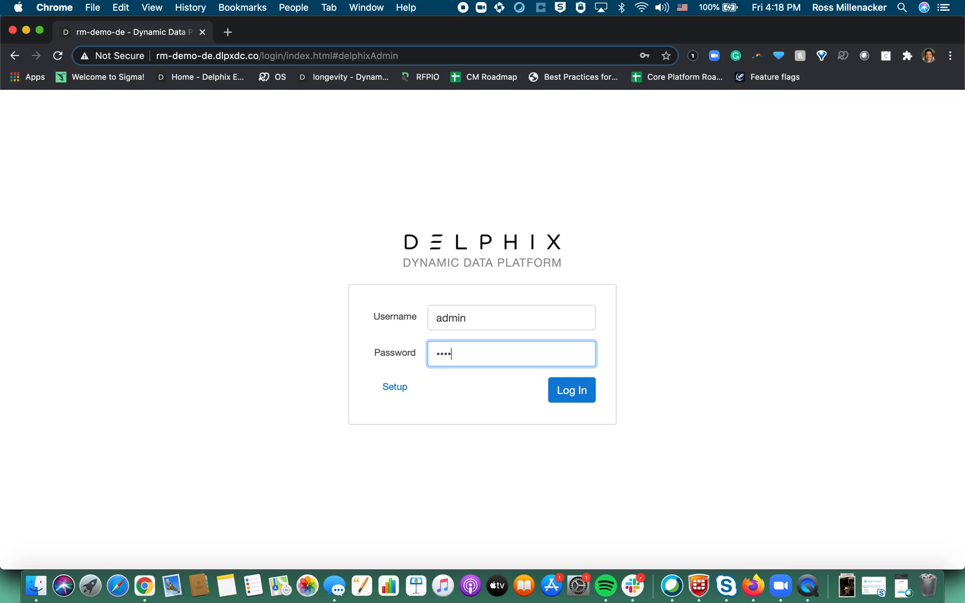
pyautogui.click(570, 390)
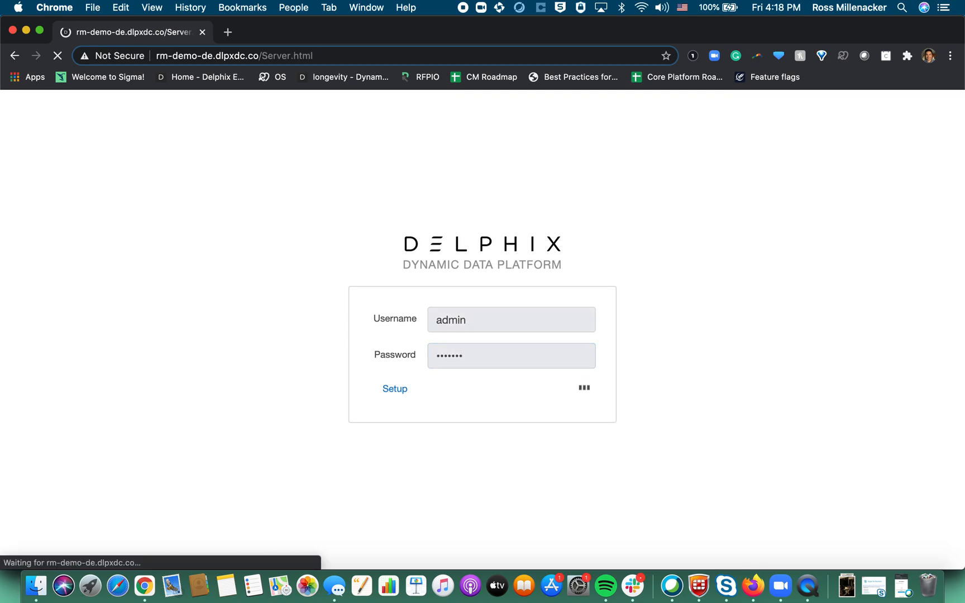
pyautogui.click(583, 387)
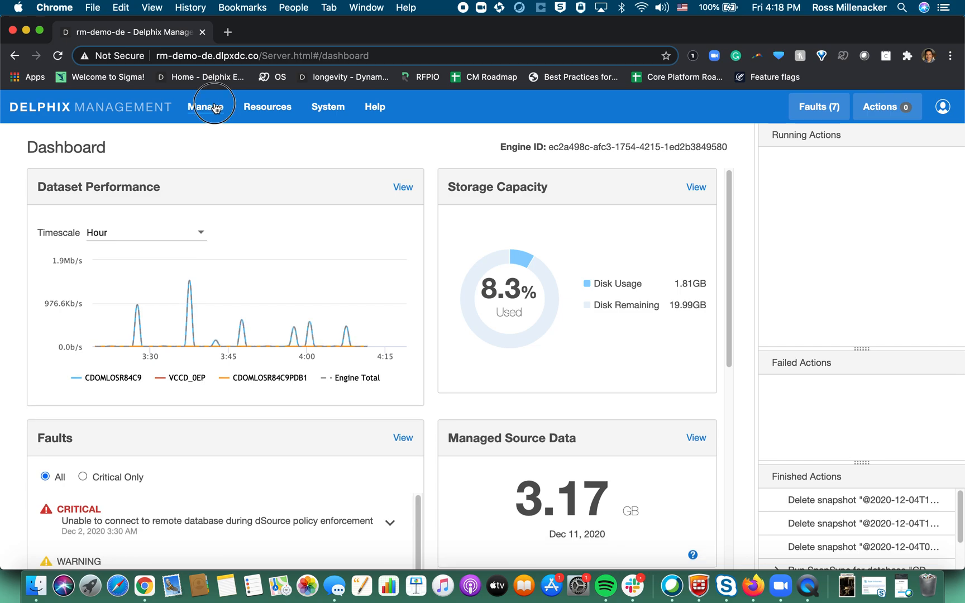
# Navigate from the Manage menu to the Environments overview of source and target hosts.
pyautogui.click(205, 106)
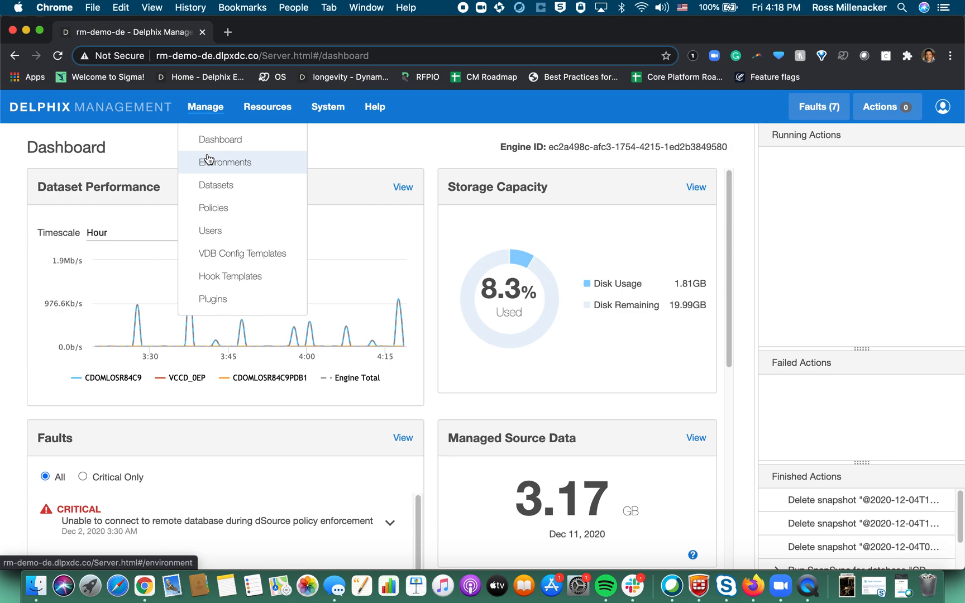
pyautogui.moveTo(225, 162)
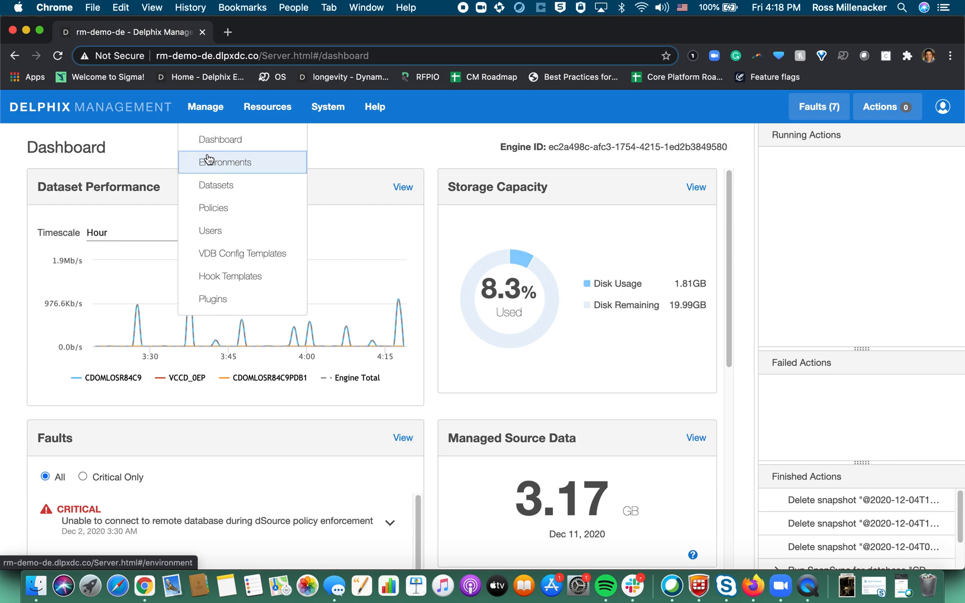
pyautogui.click(225, 162)
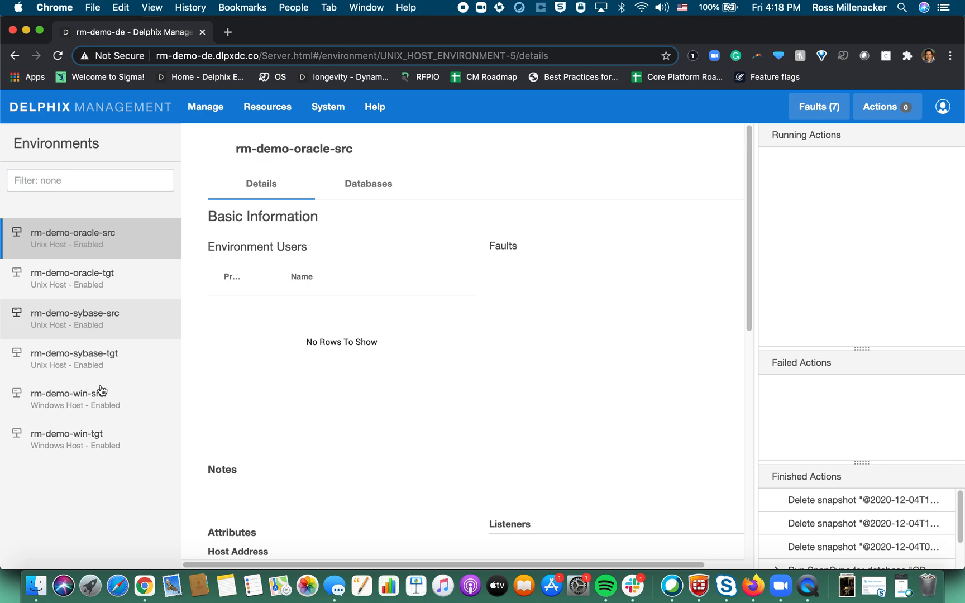
# Select rm-demo-win-src and inspect its environment user win-host-src-cred using the CyberArk-Demo vault.
pyautogui.click(69, 398)
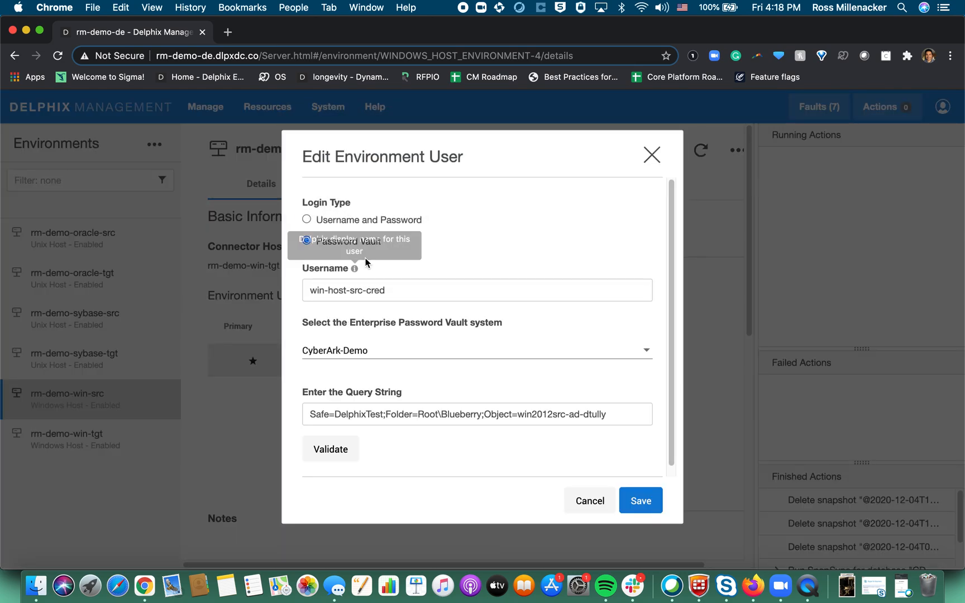
pyautogui.moveTo(477, 227)
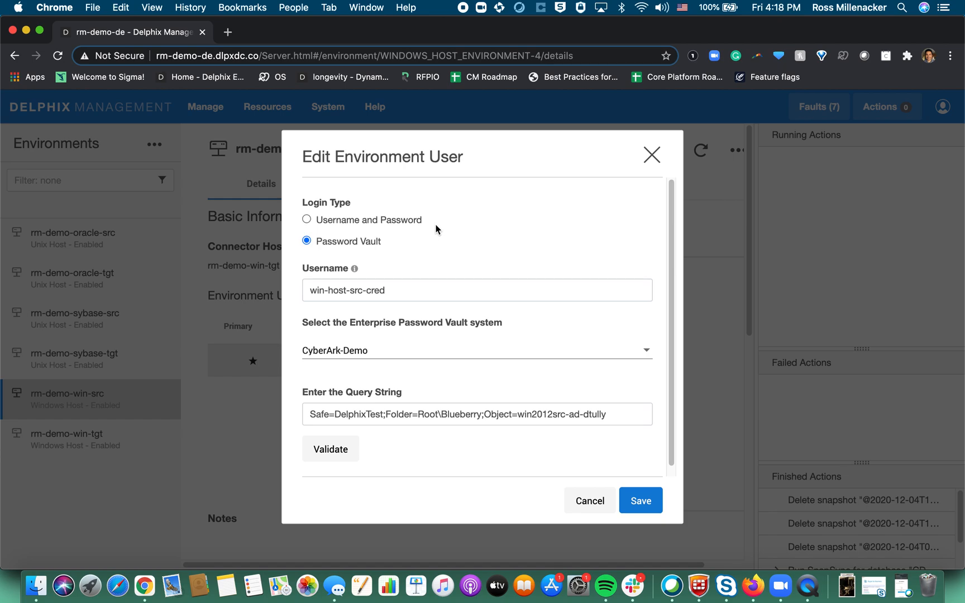
pyautogui.moveTo(453, 246)
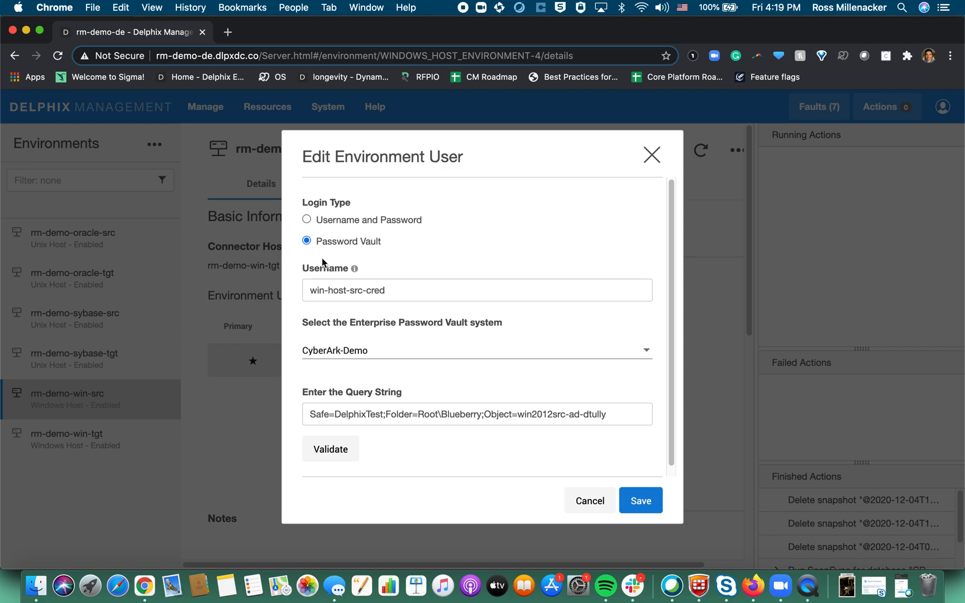
pyautogui.click(477, 291)
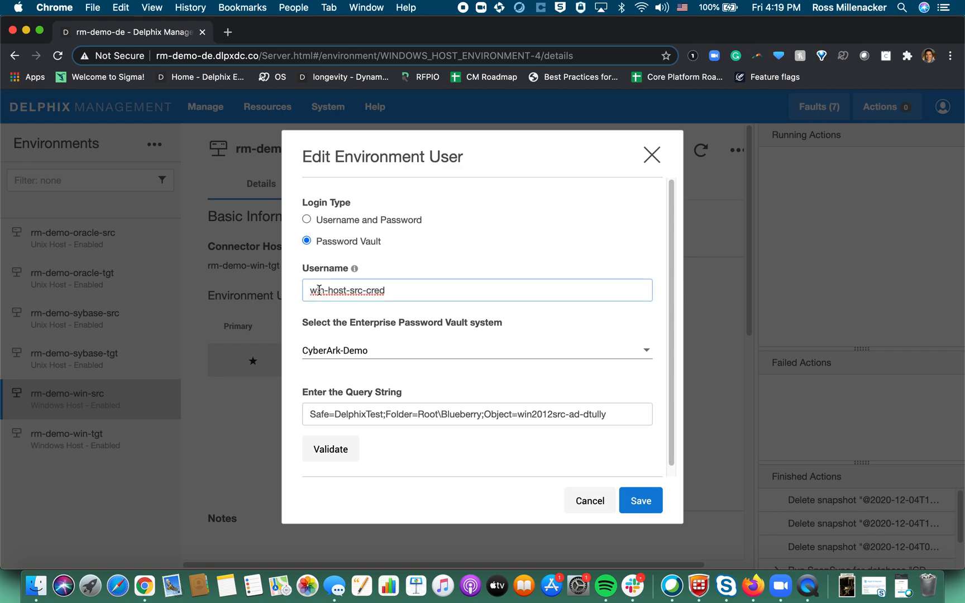
pyautogui.doubleClick(343, 290)
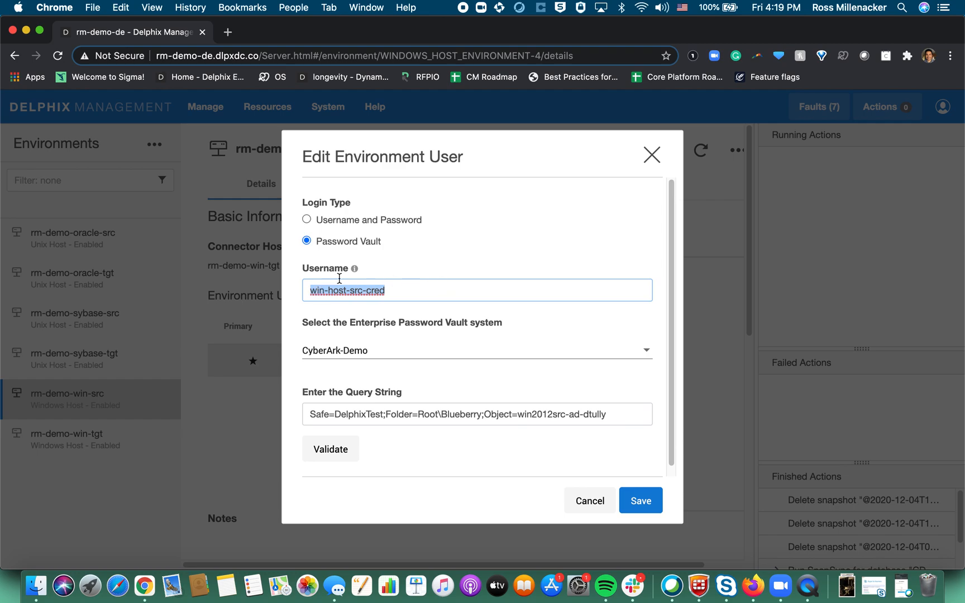
pyautogui.moveTo(375, 308)
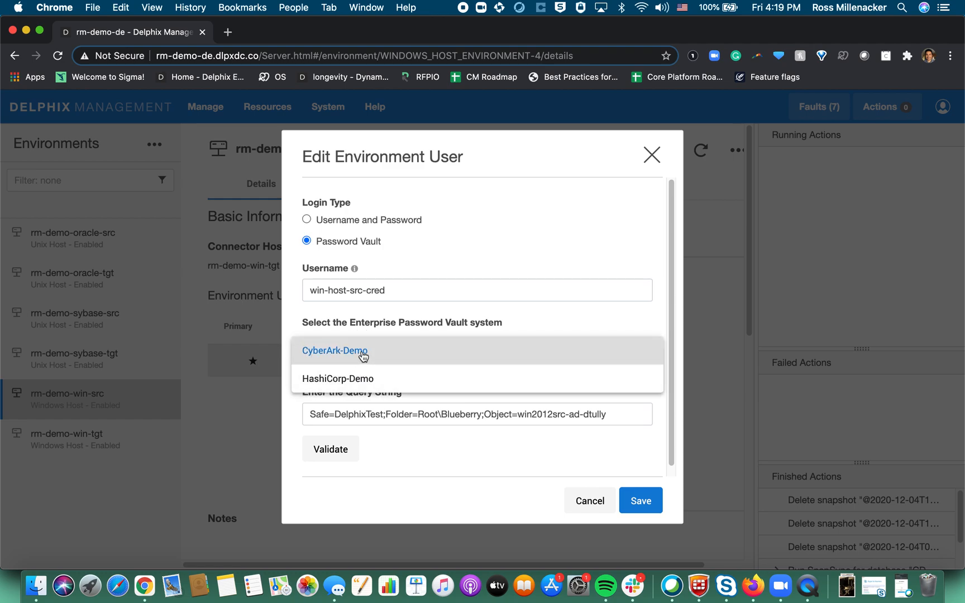
pyautogui.click(334, 351)
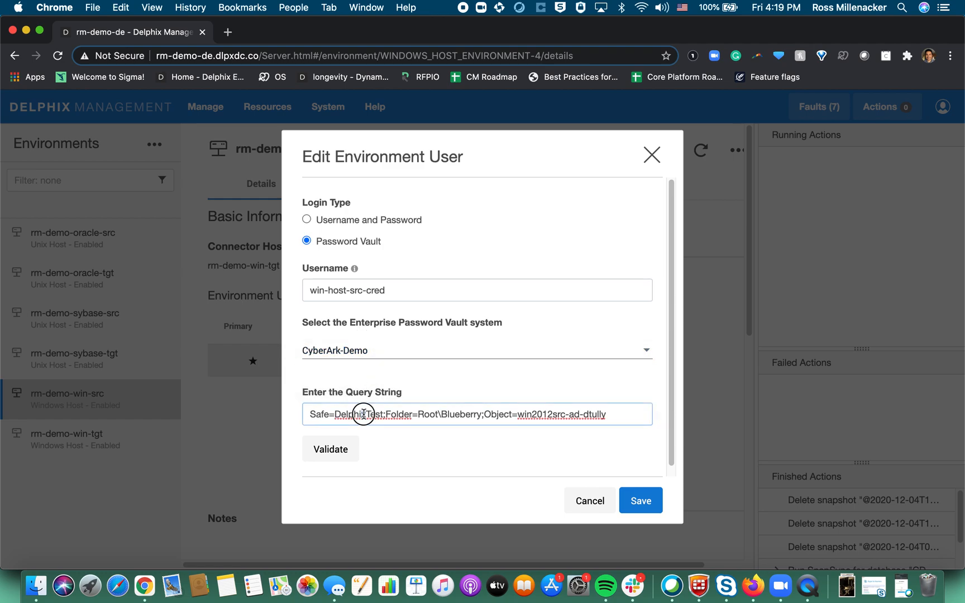
# Highlight the vault query string's Object entry, then cancel the environment user edit.
pyautogui.tripleClick(476, 413)
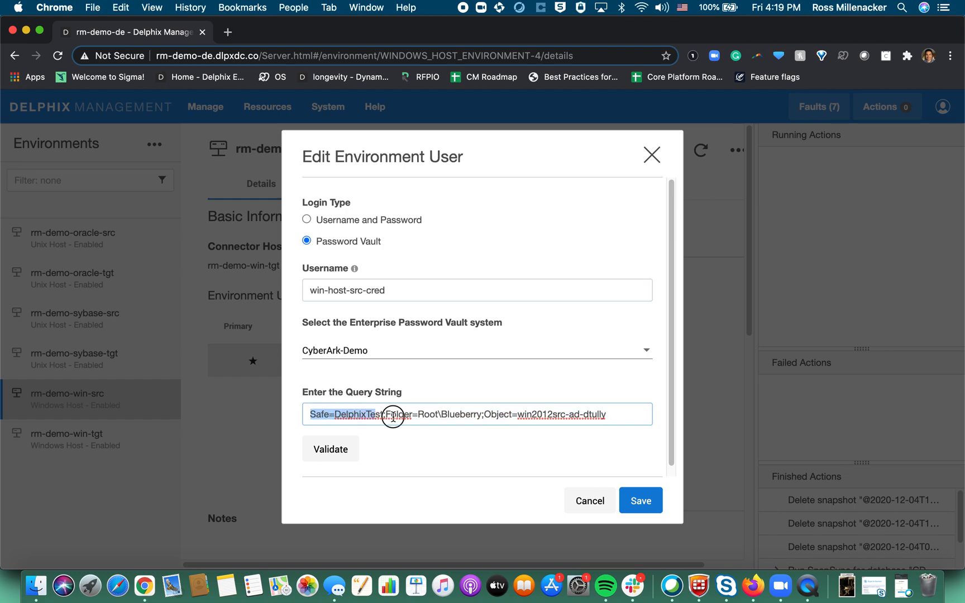
pyautogui.click(574, 415)
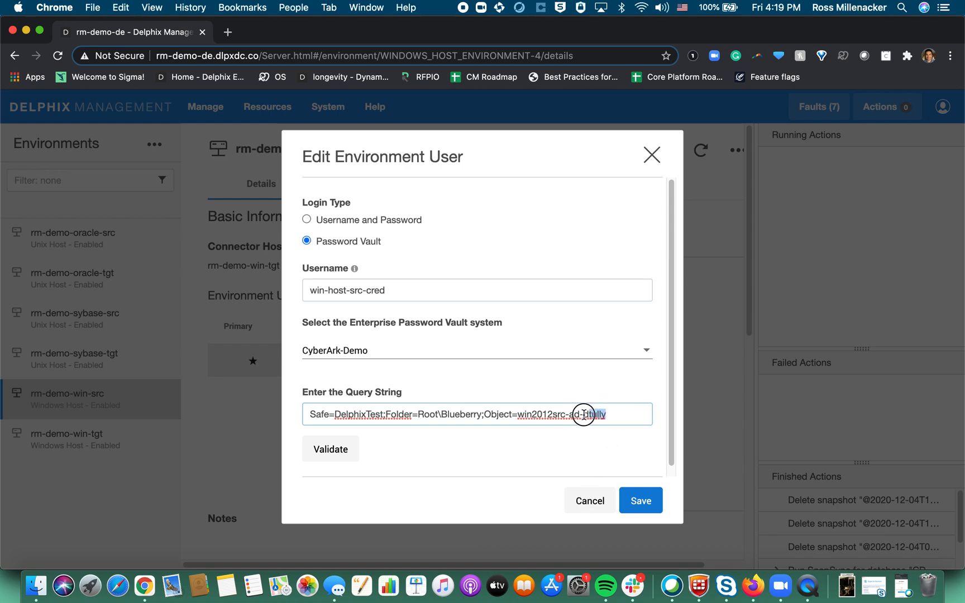
pyautogui.moveTo(584, 415); pyautogui.dragTo(486, 414)
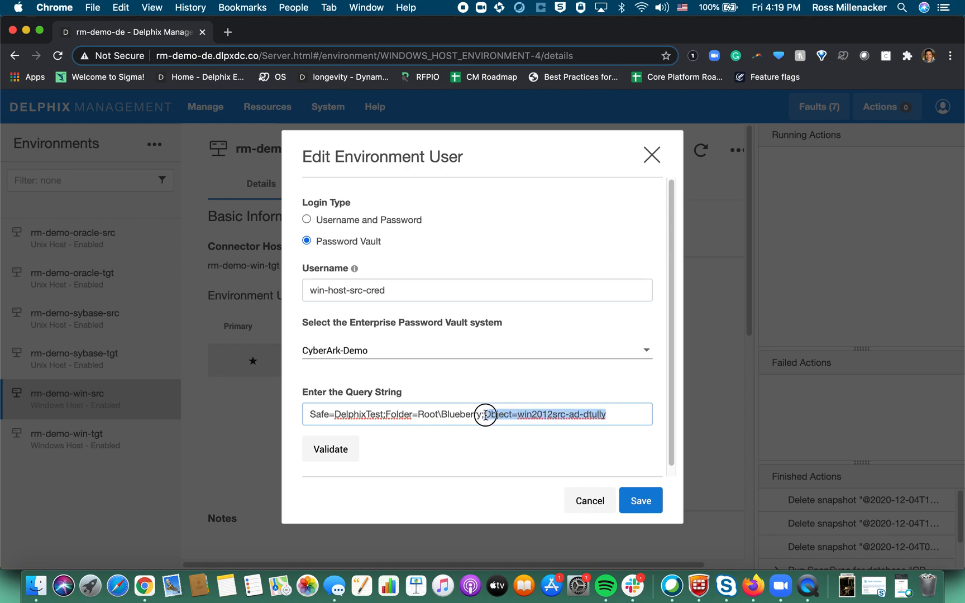
pyautogui.moveTo(486, 414); pyautogui.dragTo(588, 414)
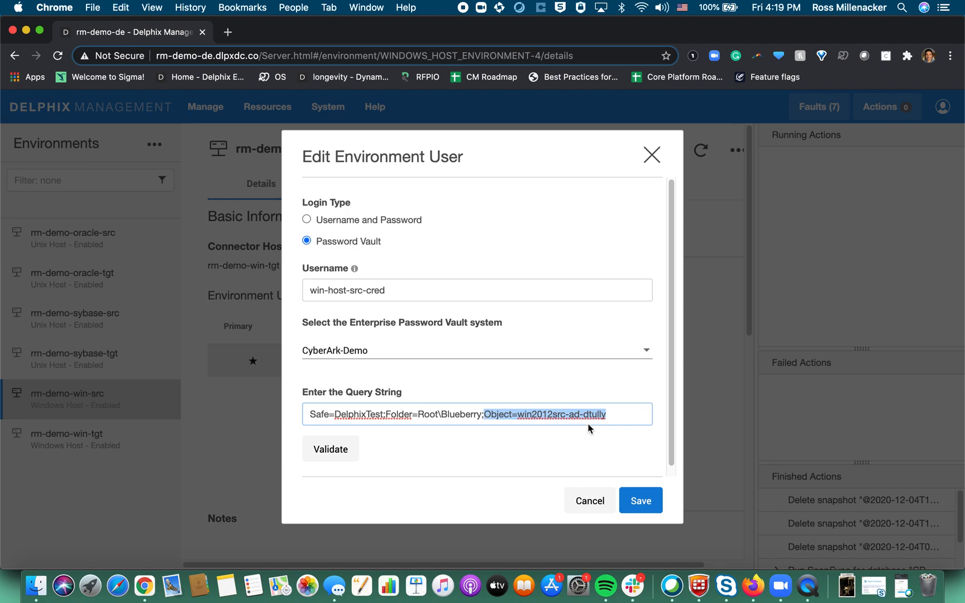
pyautogui.moveTo(554, 486)
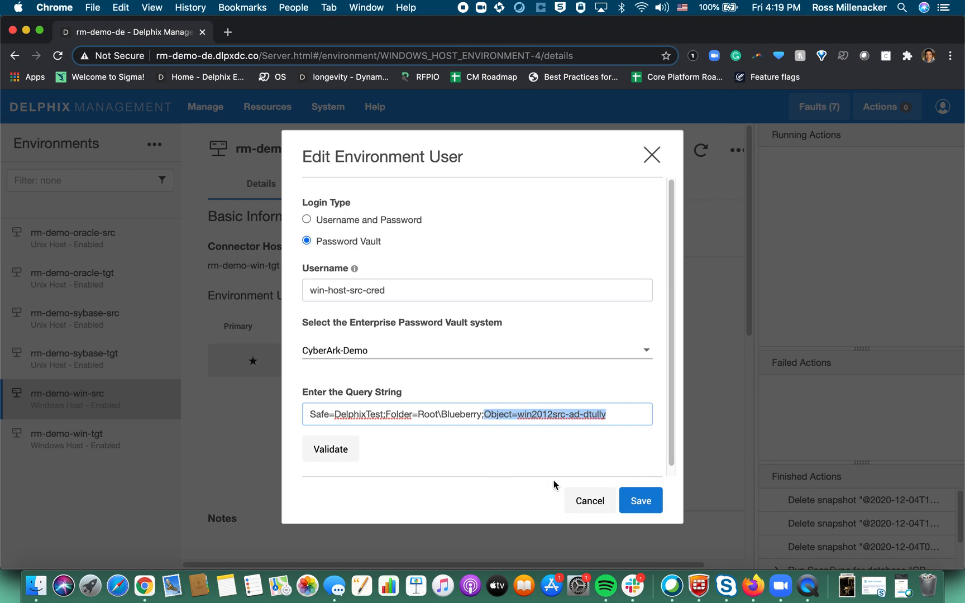
pyautogui.click(619, 414)
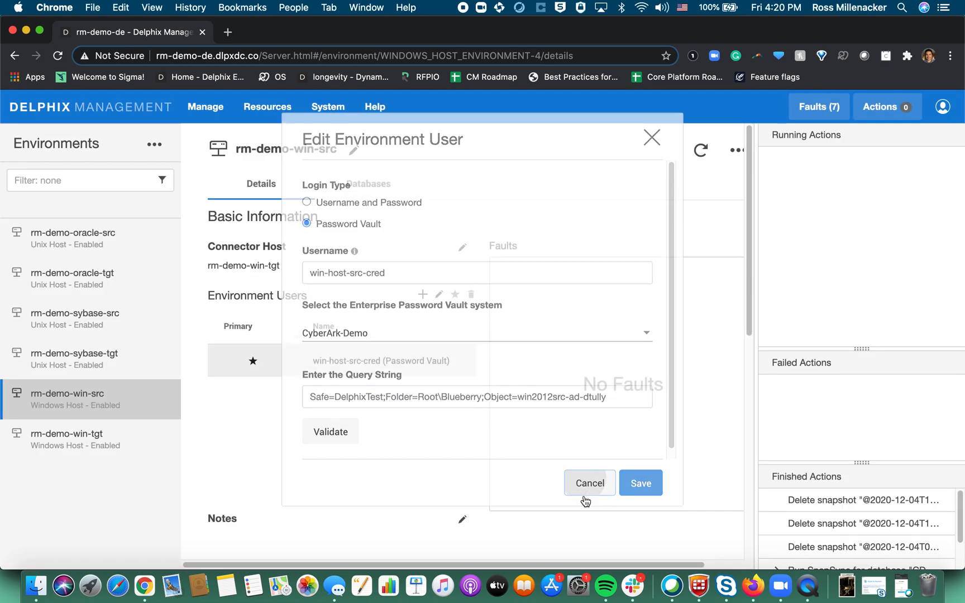
pyautogui.click(588, 482)
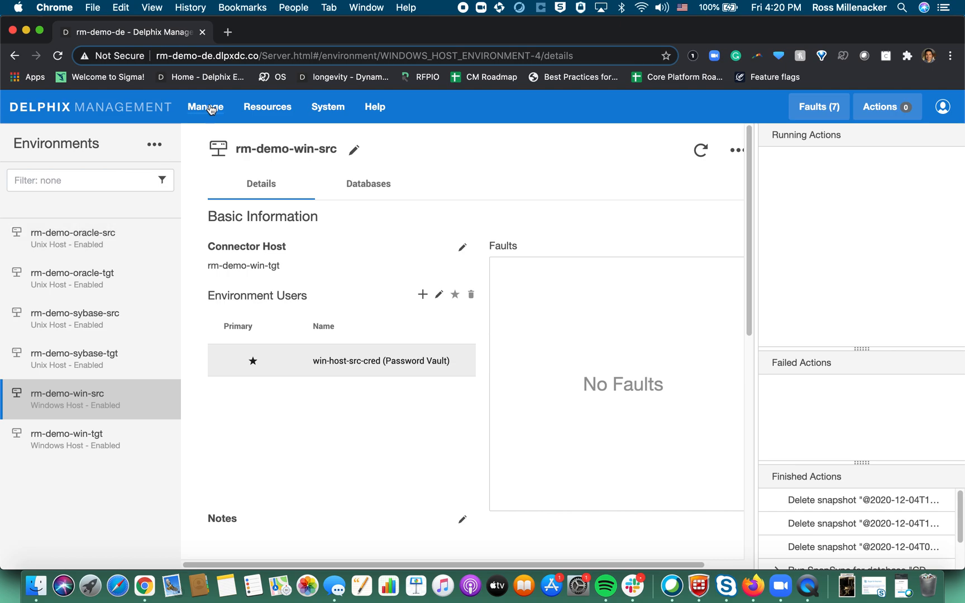
pyautogui.click(205, 106)
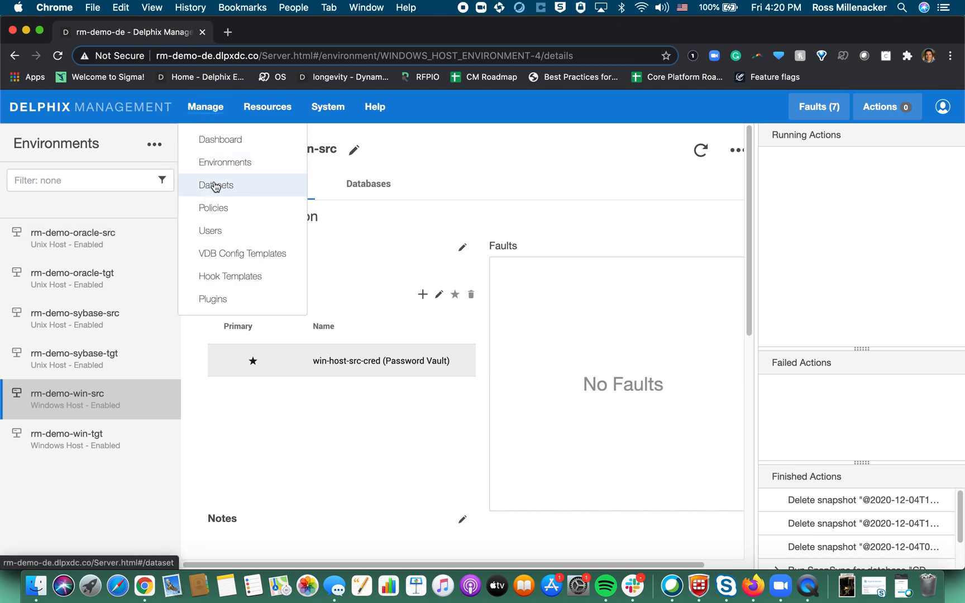
pyautogui.click(215, 184)
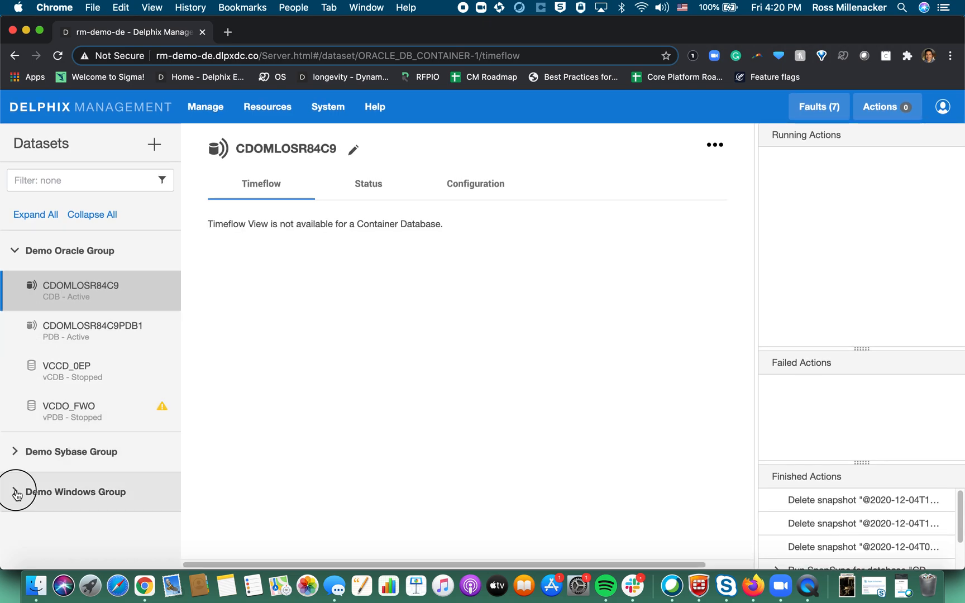
pyautogui.click(16, 492)
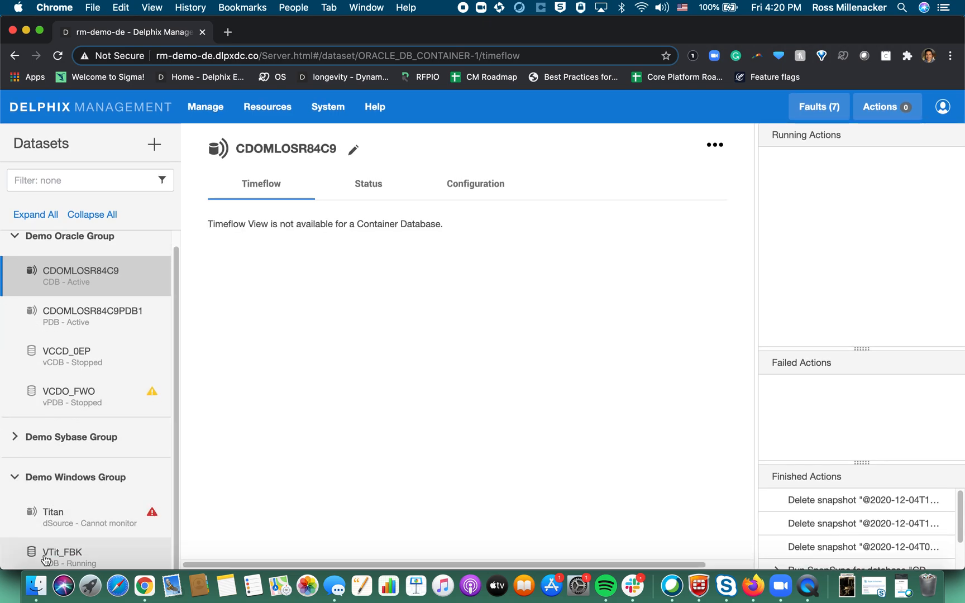
pyautogui.click(52, 511)
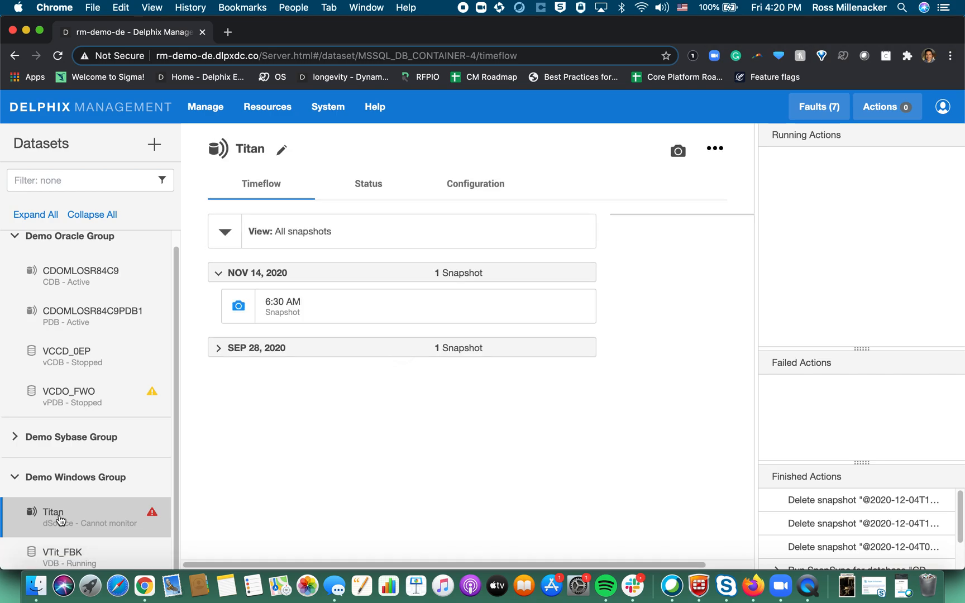
pyautogui.click(474, 183)
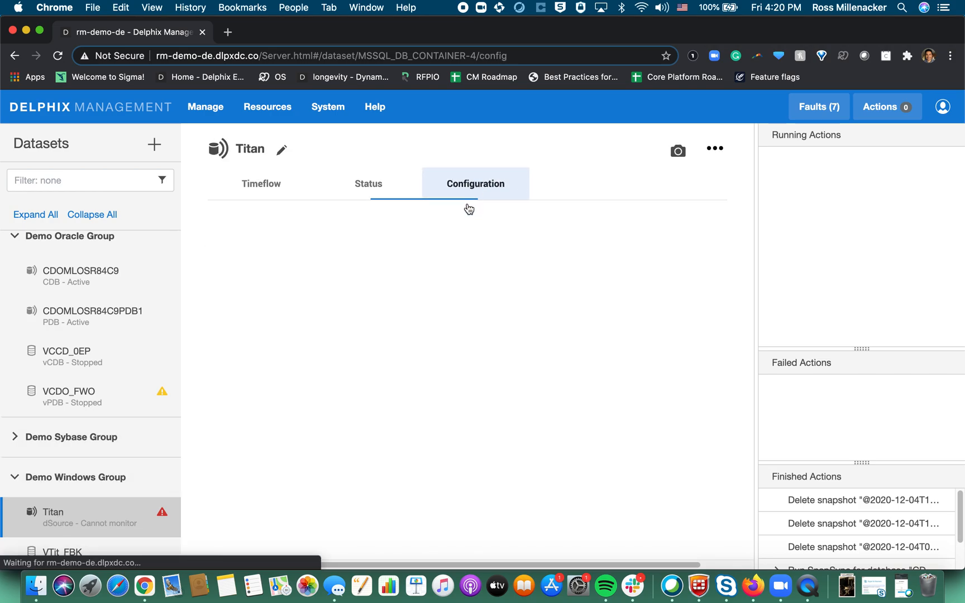
pyautogui.click(475, 183)
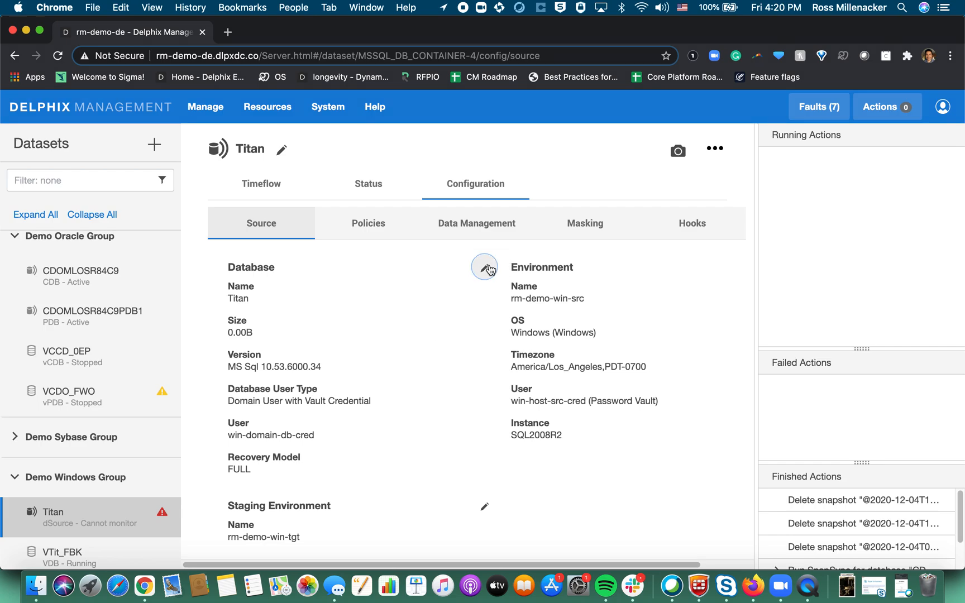
pyautogui.click(485, 266)
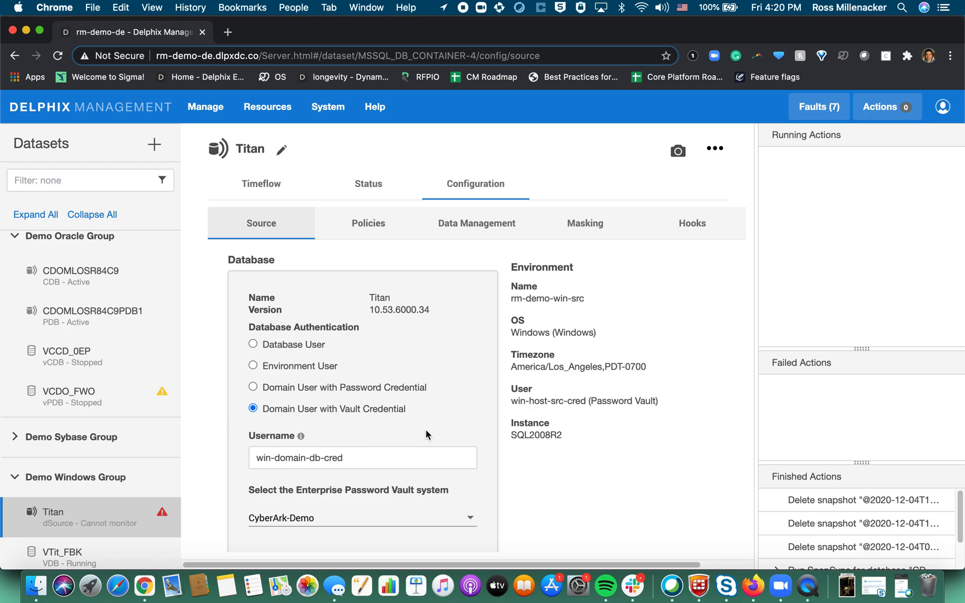
pyautogui.moveTo(261, 318)
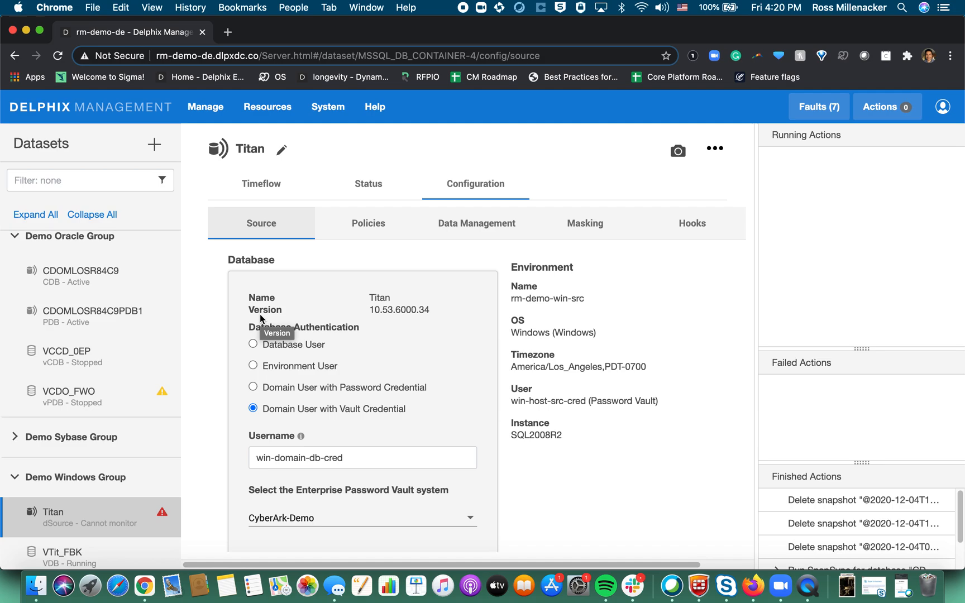
pyautogui.moveTo(349, 341)
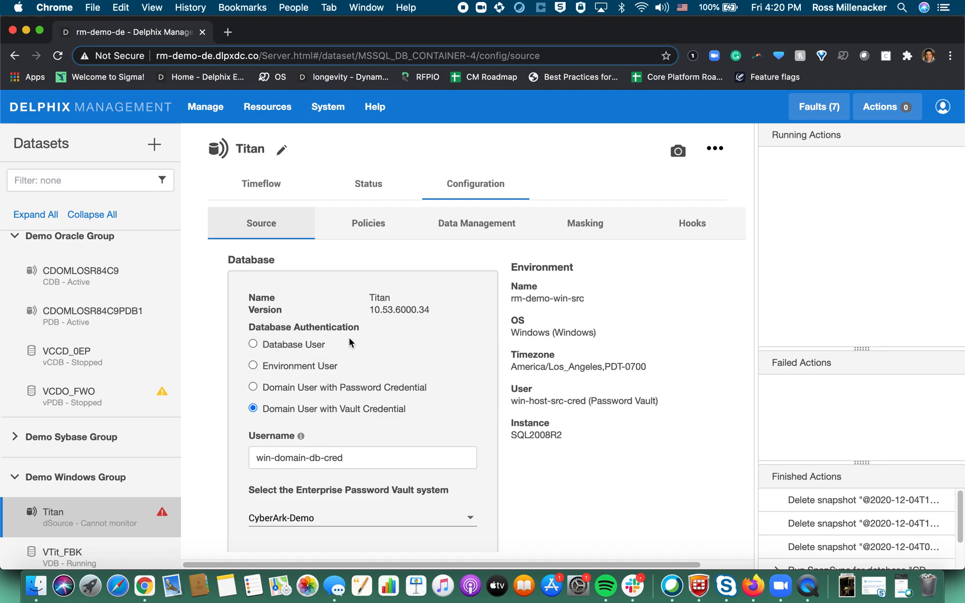
pyautogui.moveTo(277, 330)
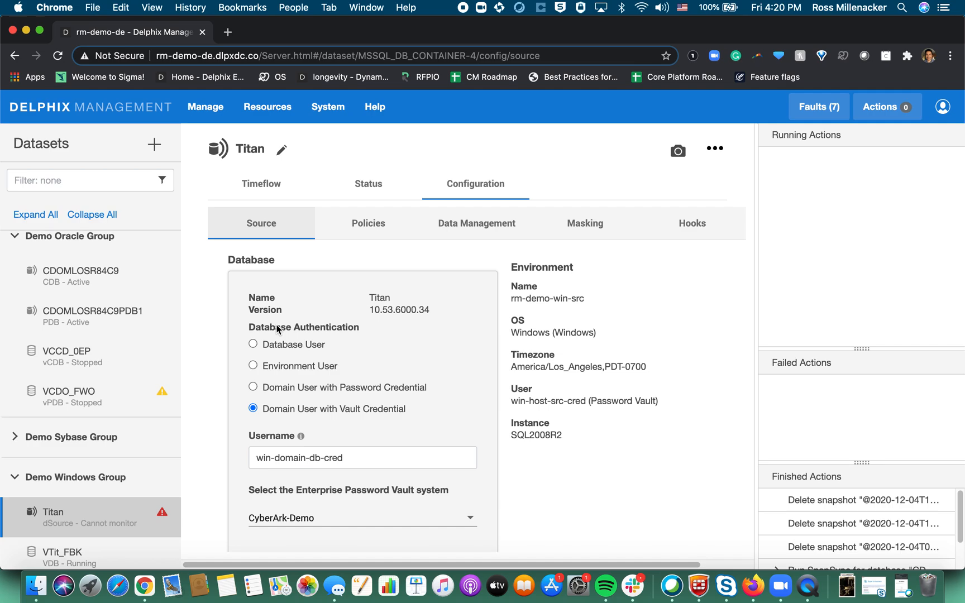
pyautogui.moveTo(220, 348)
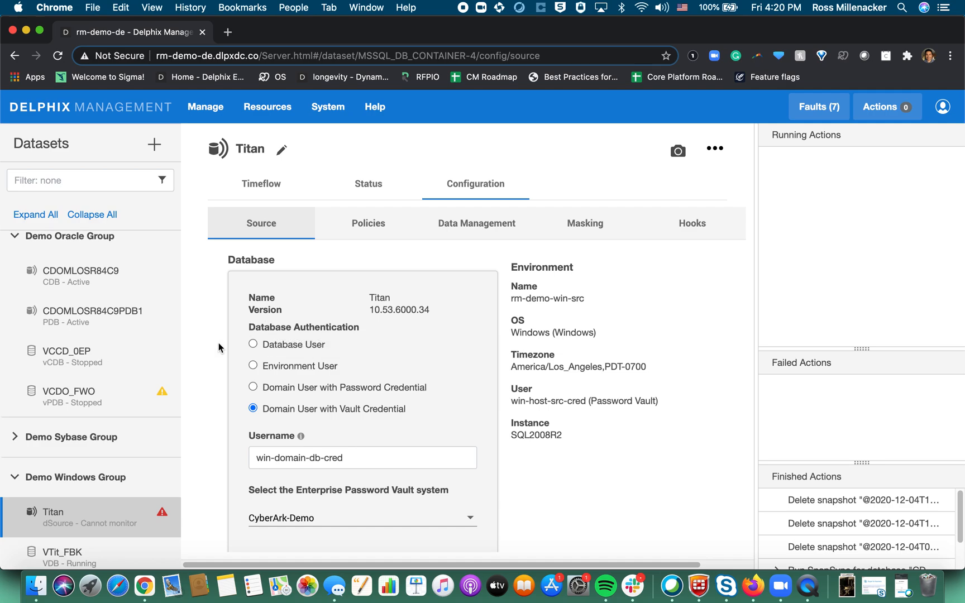
pyautogui.moveTo(274, 339)
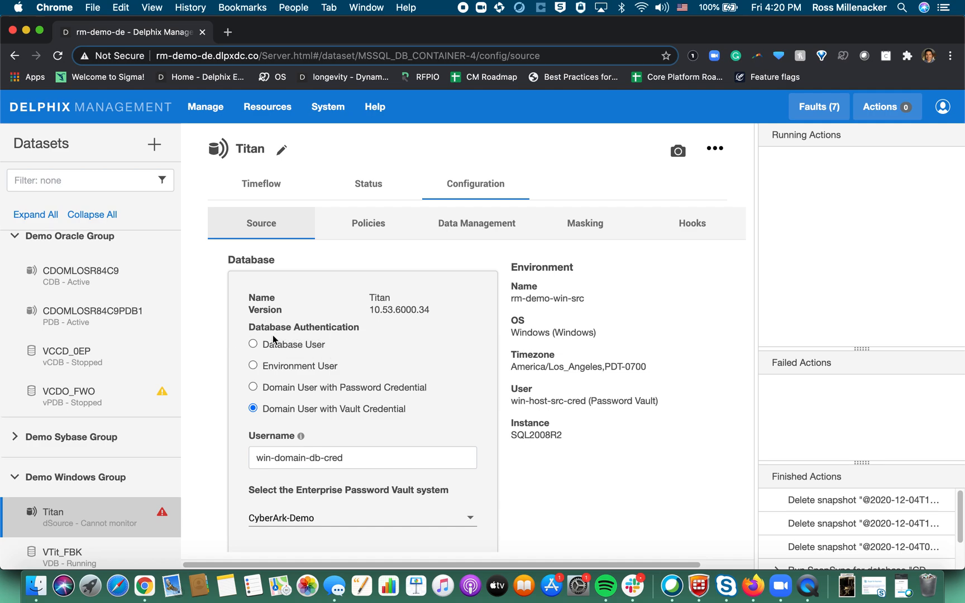
# Try Environment User for Titan's authentication, then reselect Domain User with Vault Credential.
pyautogui.scroll(-3)
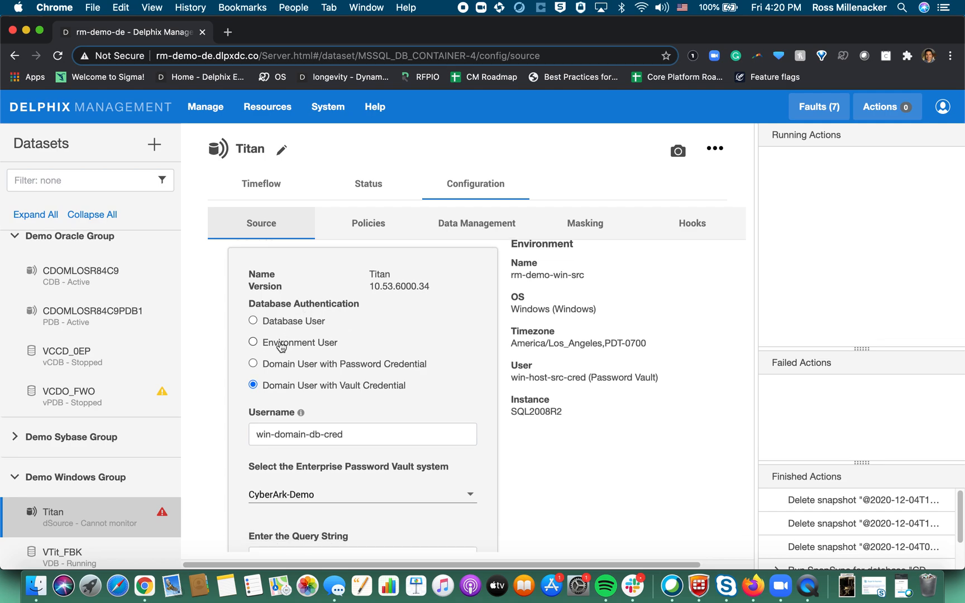
pyautogui.click(253, 341)
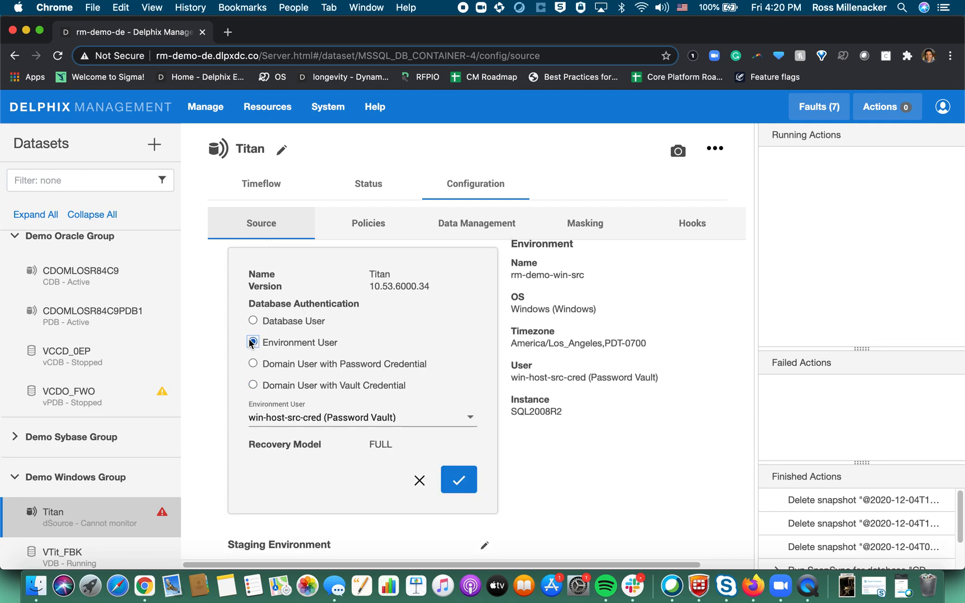
pyautogui.click(252, 341)
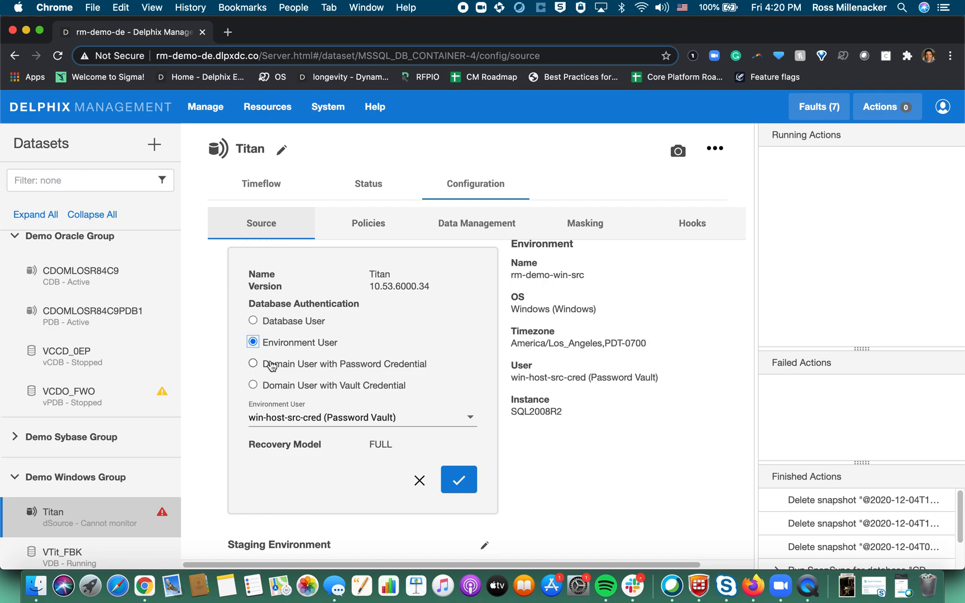
pyautogui.moveTo(267, 389)
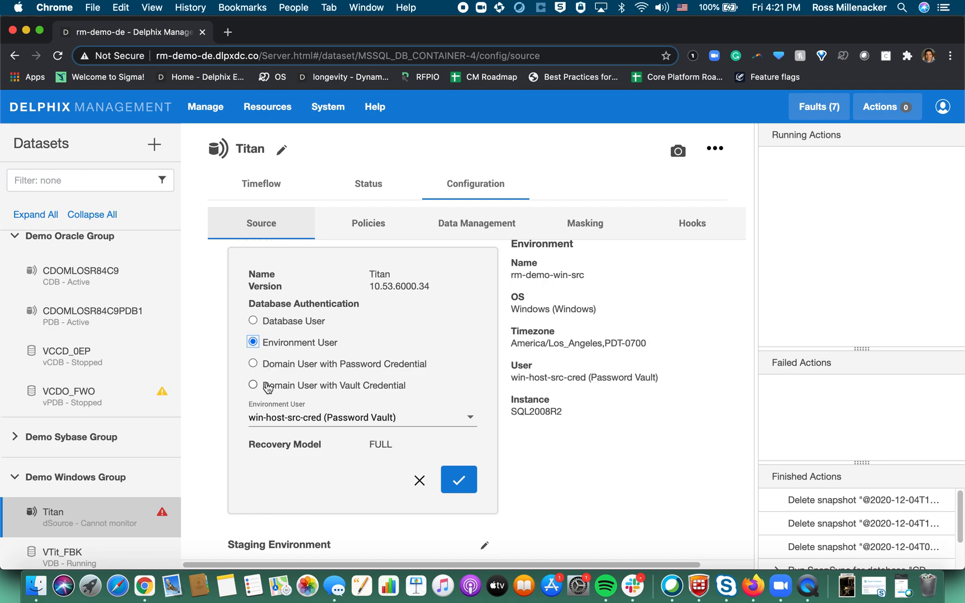
pyautogui.click(253, 385)
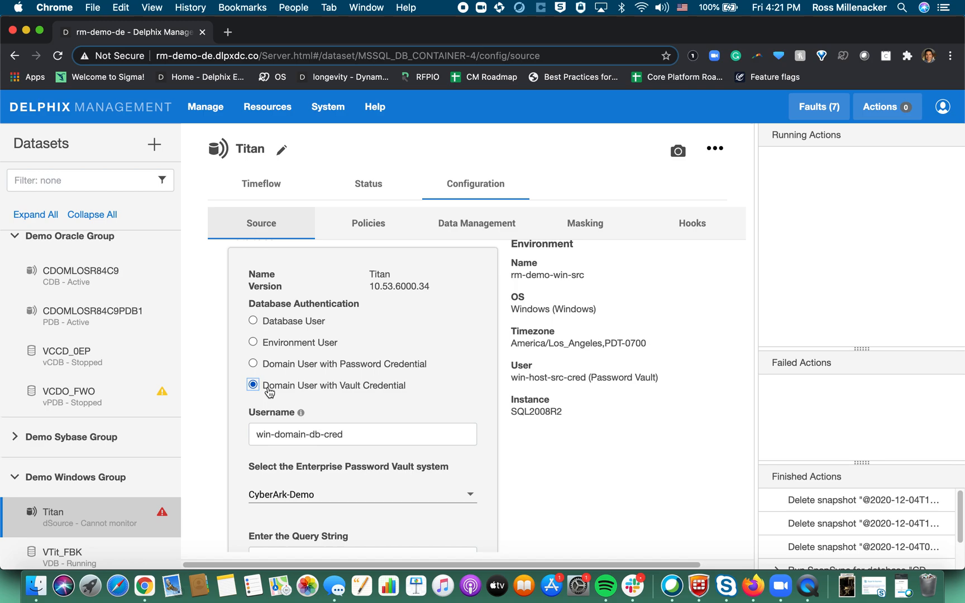
pyautogui.moveTo(308, 417)
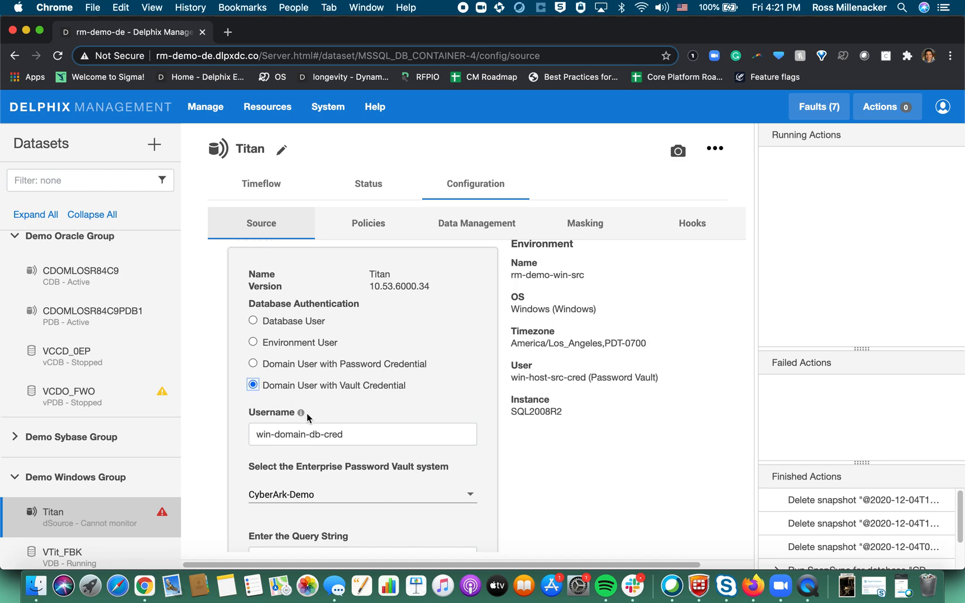
pyautogui.moveTo(434, 403)
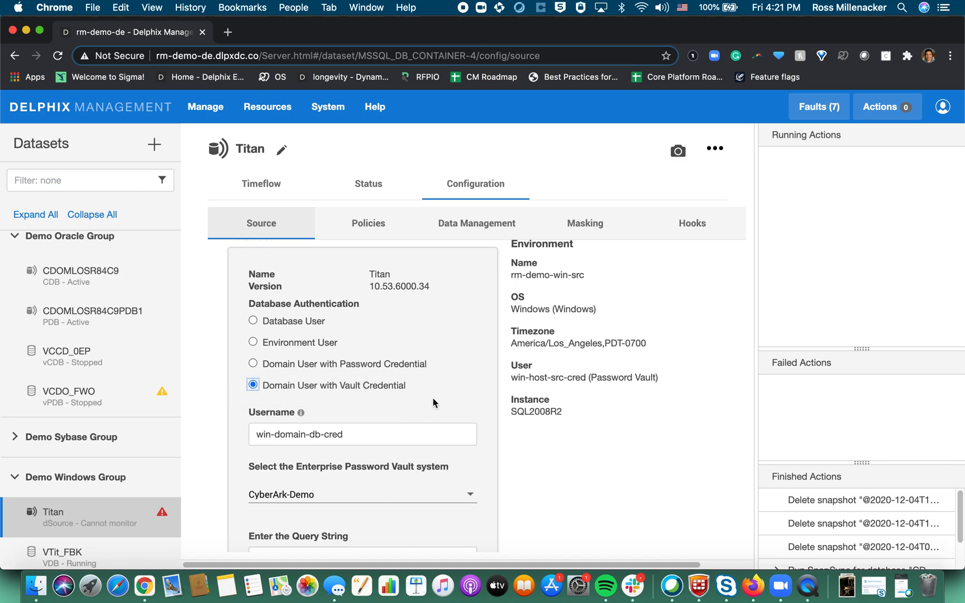
pyautogui.moveTo(256, 408)
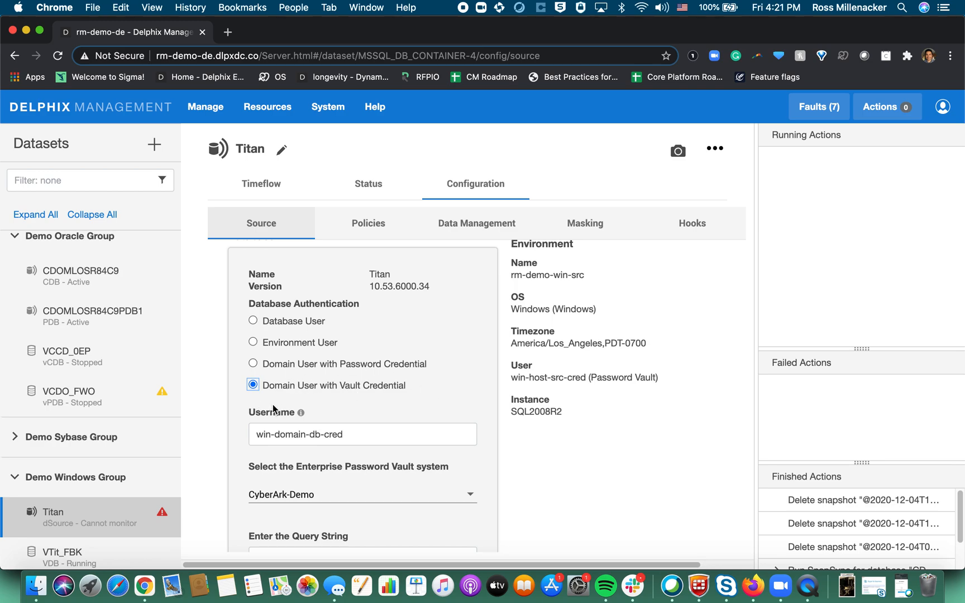
pyautogui.click(272, 433)
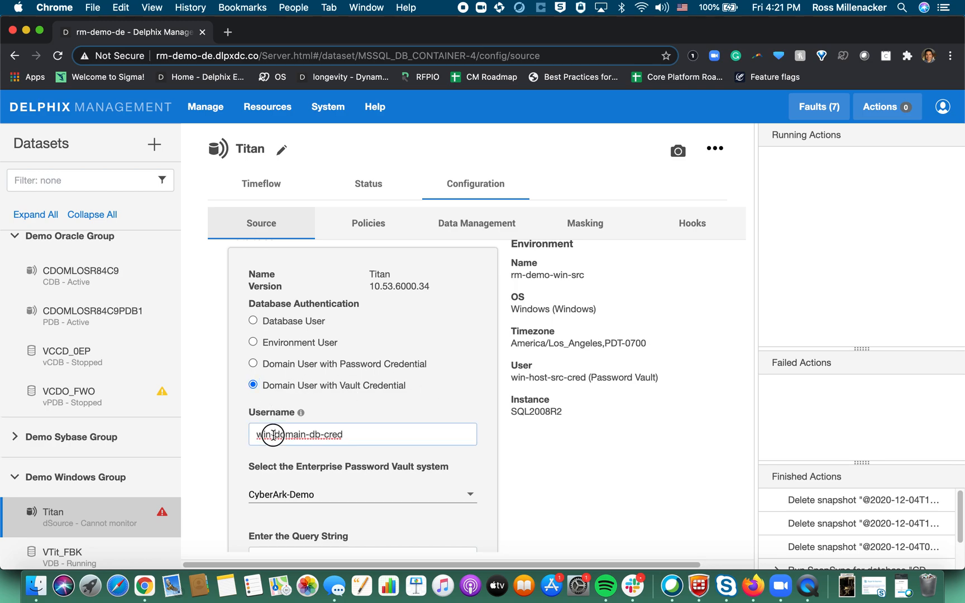
pyautogui.scroll(-3)
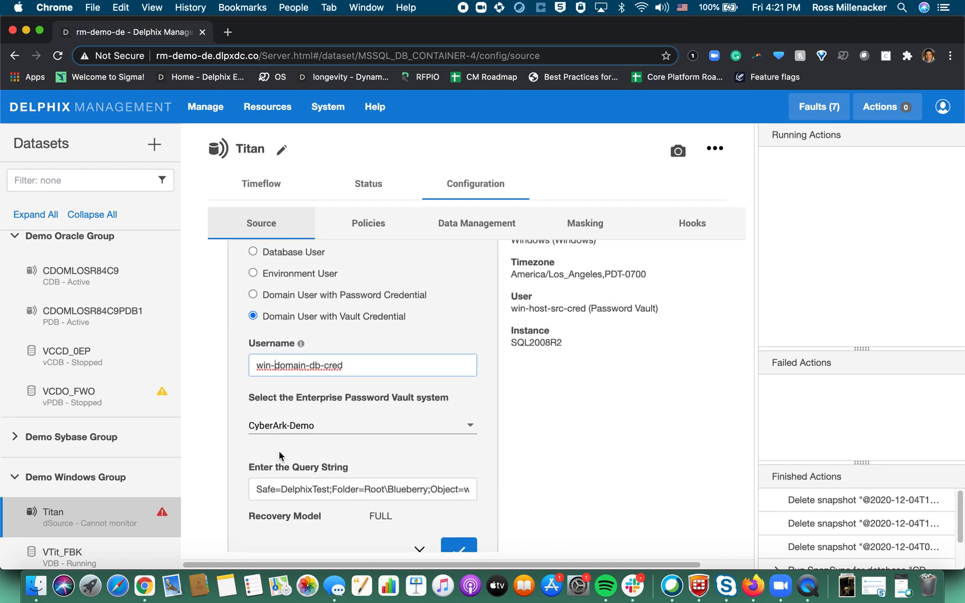
pyautogui.doubleClick(299, 365)
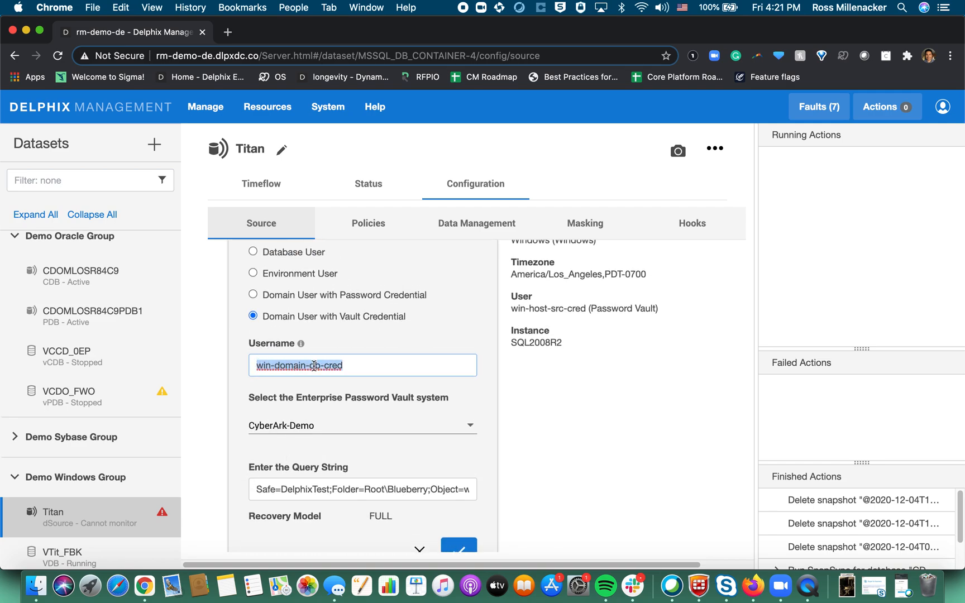
pyautogui.click(369, 365)
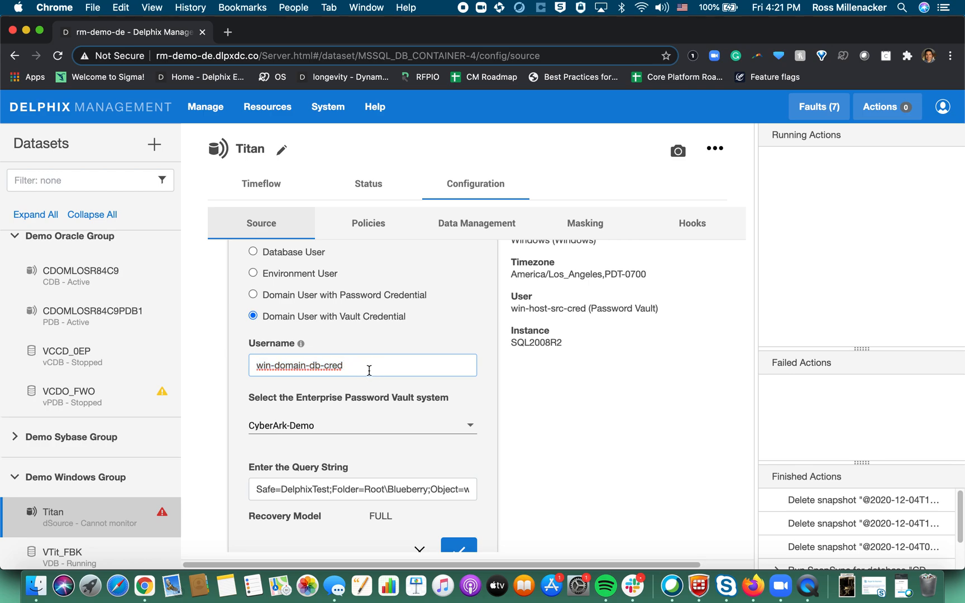
pyautogui.tripleClick(298, 366)
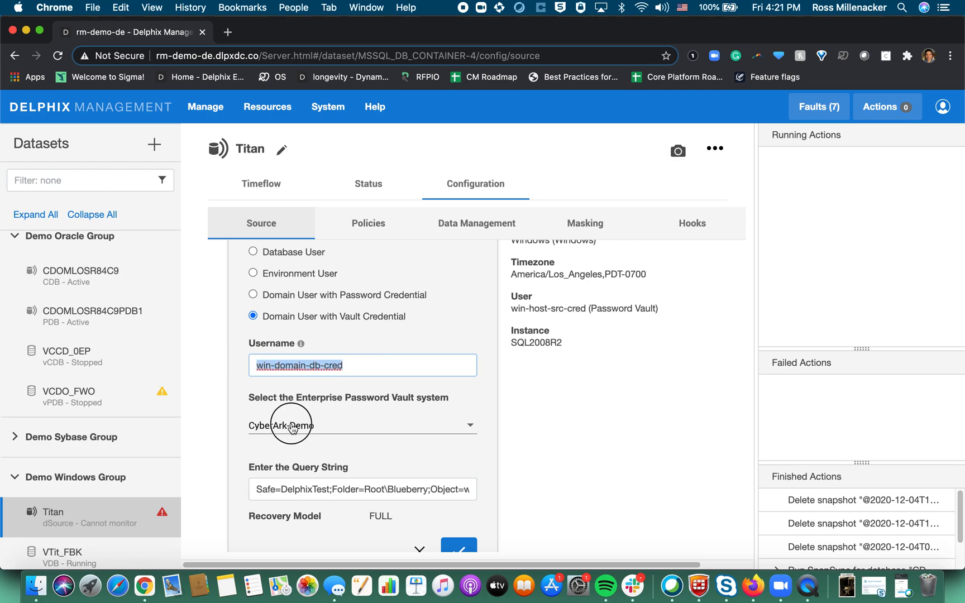
pyautogui.click(362, 426)
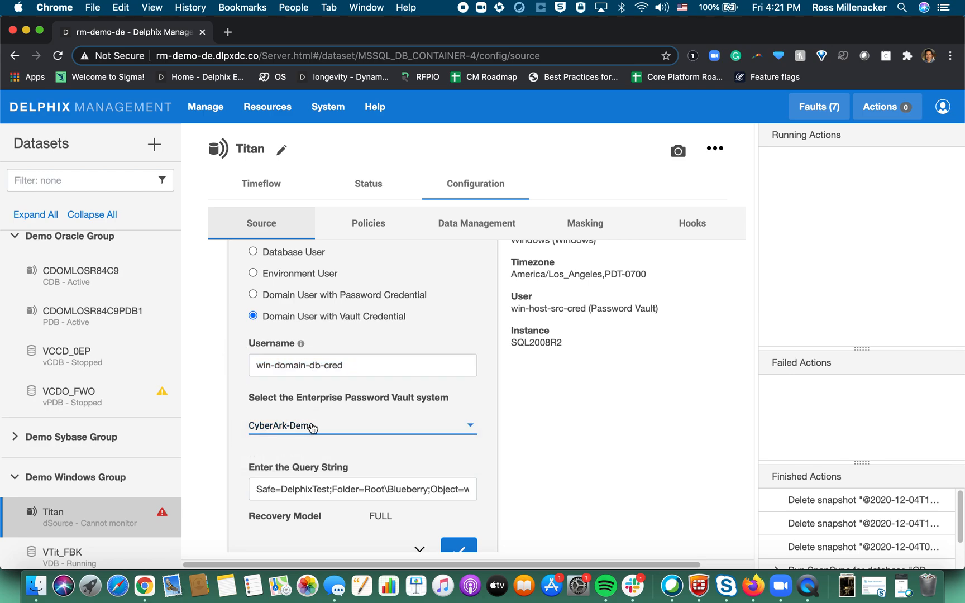
pyautogui.click(362, 426)
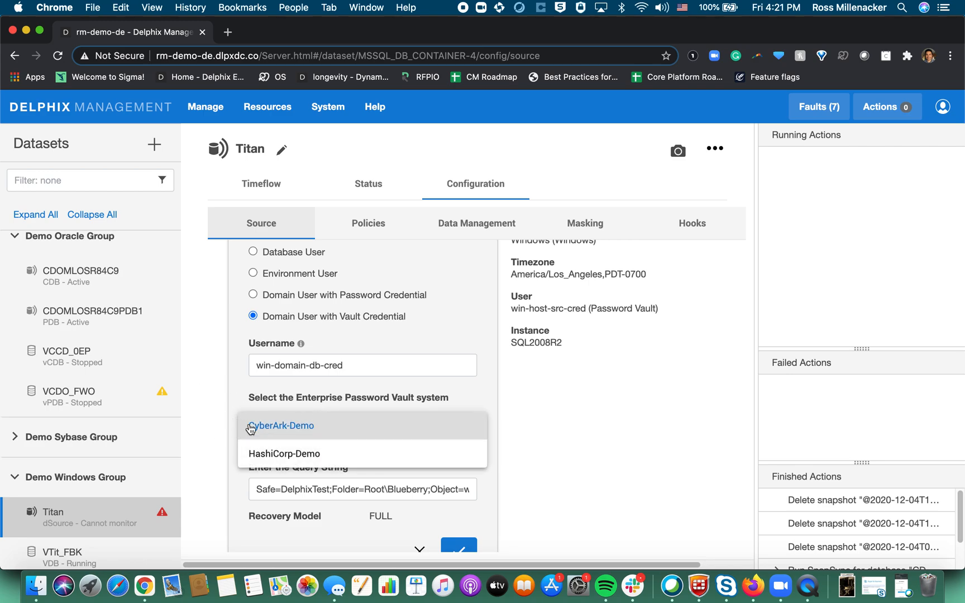
pyautogui.click(281, 425)
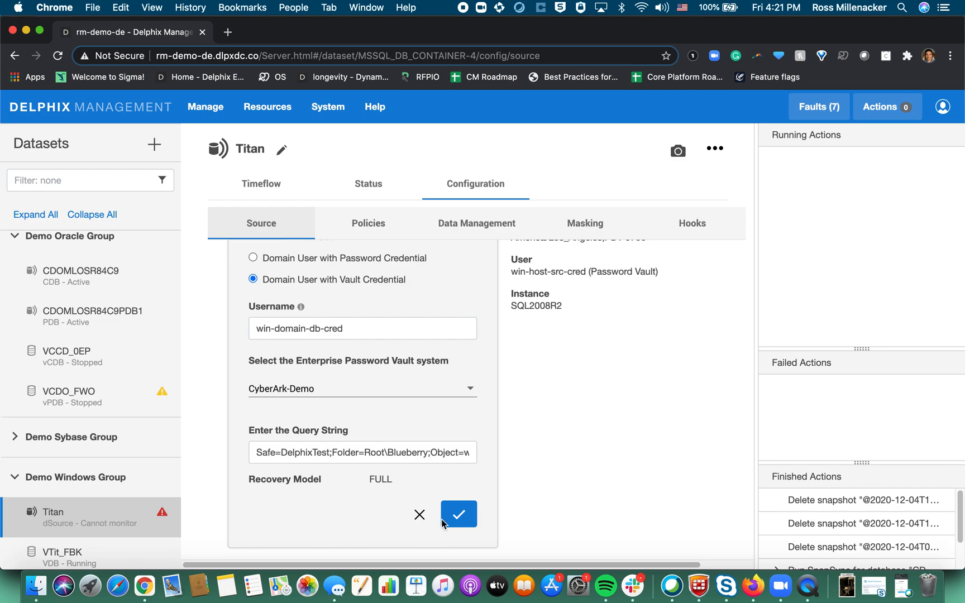
# Save the authentication so Titan's source shows domain vault-credential user win-domain-db-cred.
pyautogui.click(459, 513)
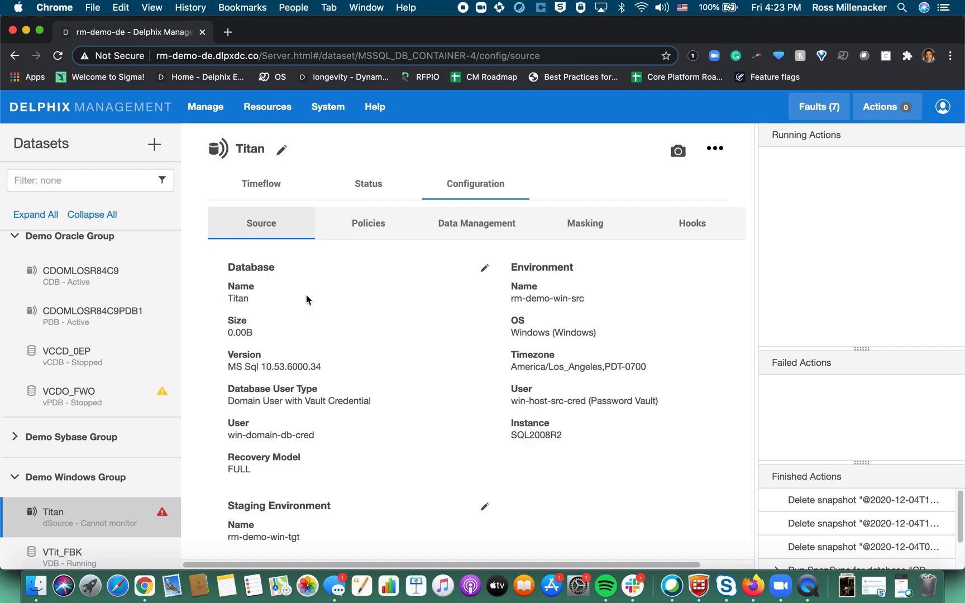
pyautogui.scroll(-3)
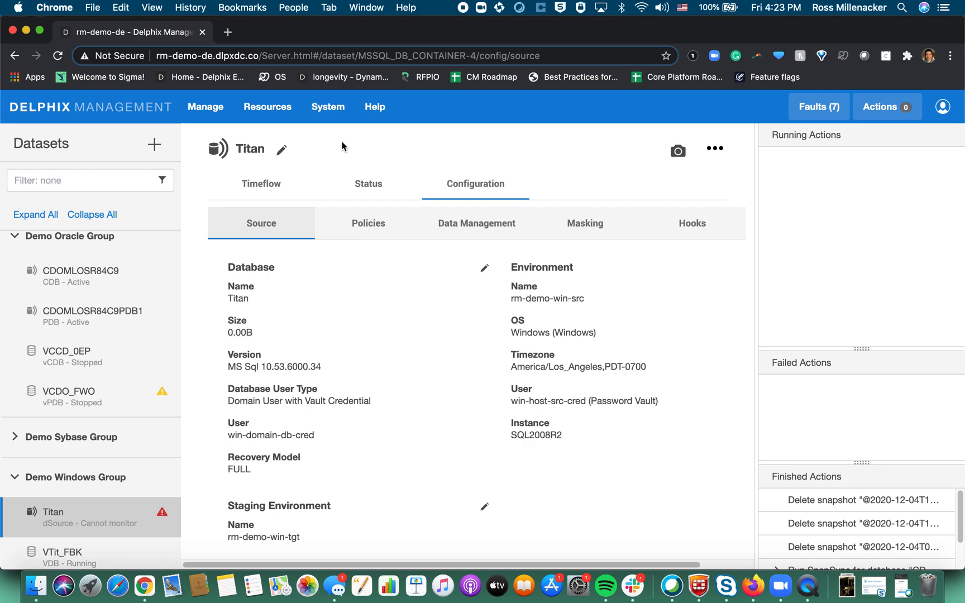
pyautogui.moveTo(340, 163)
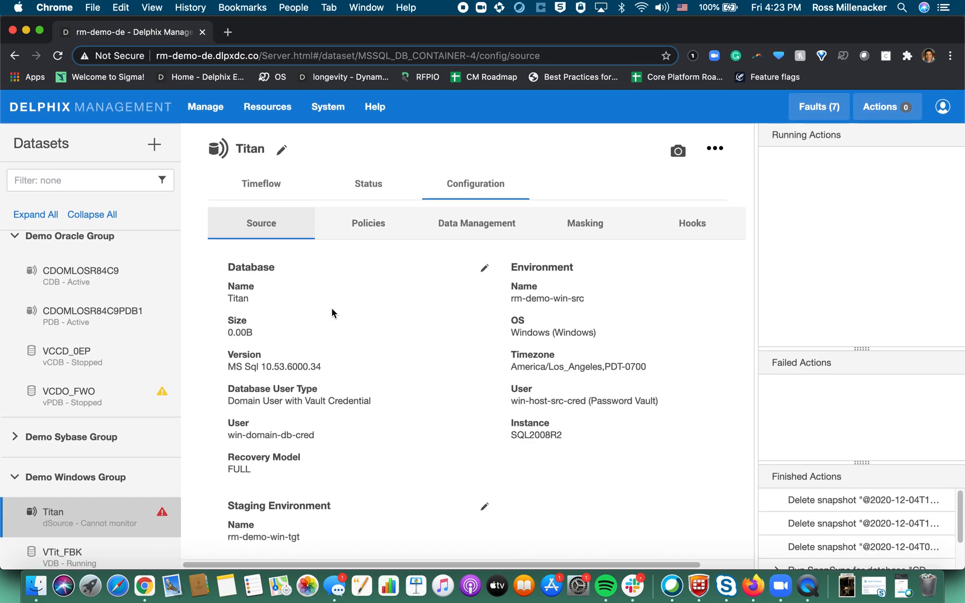
pyautogui.moveTo(373, 303)
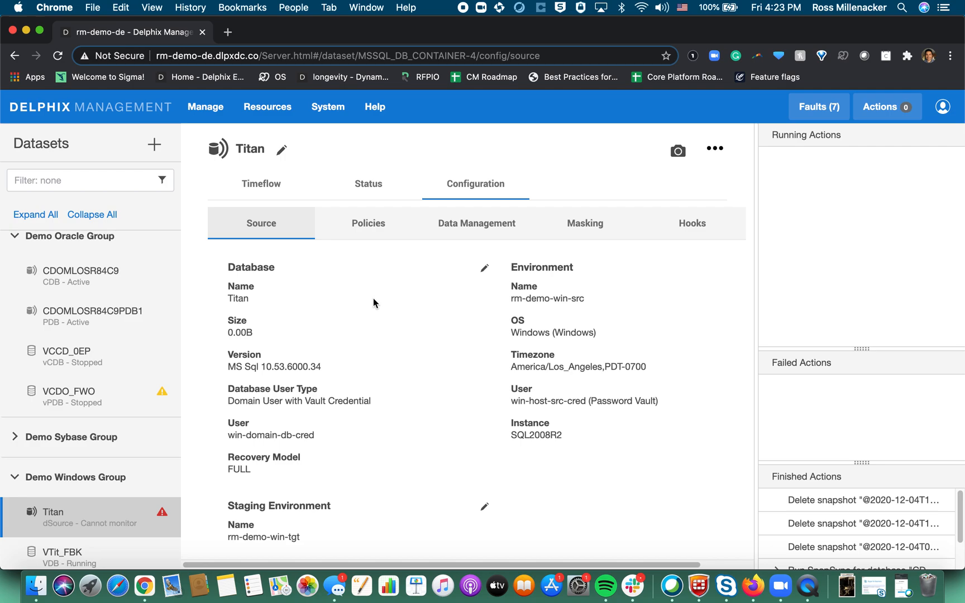